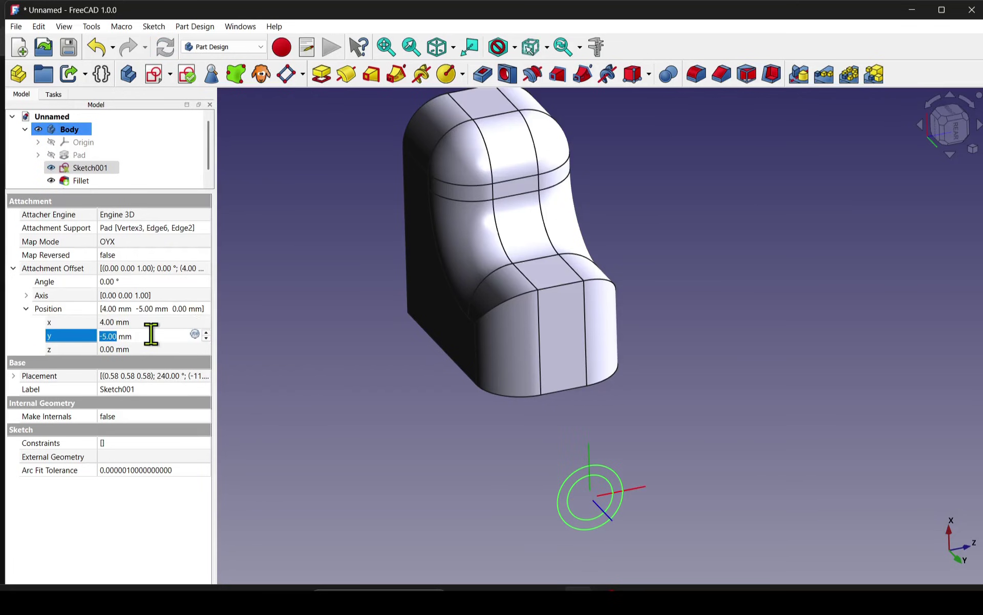
mouse_move(460, 442)
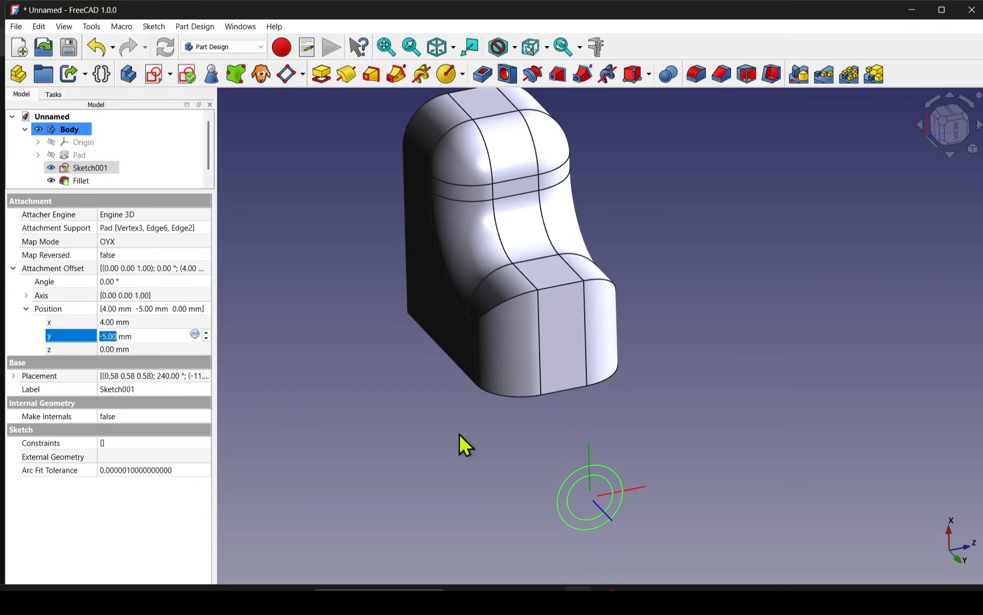
Set Sketch001's attachment offset x to 2.00 mm, then reselect it to review the position values
text(2.00)
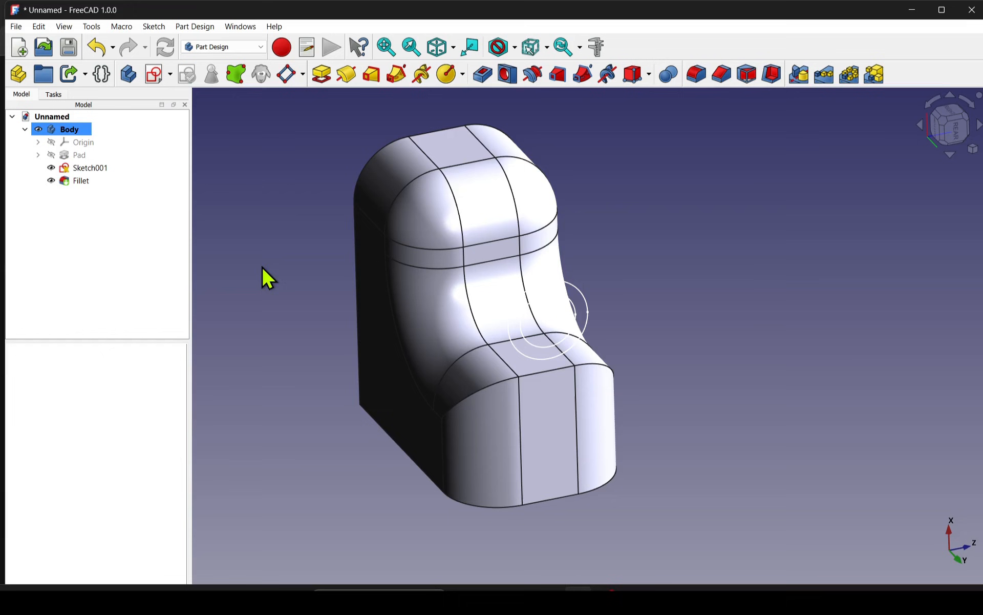
click(90, 167)
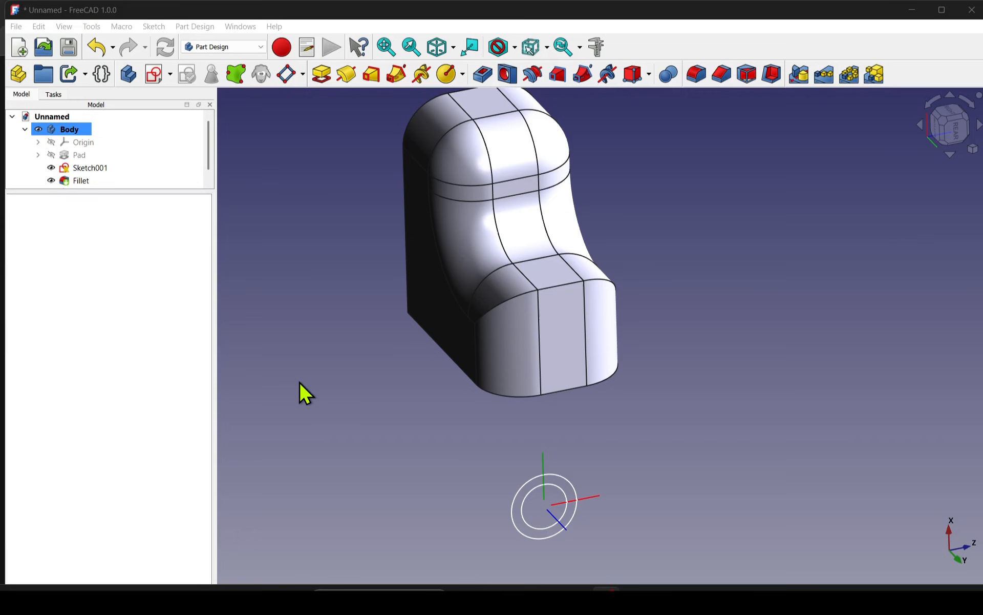
mouse_move(76, 199)
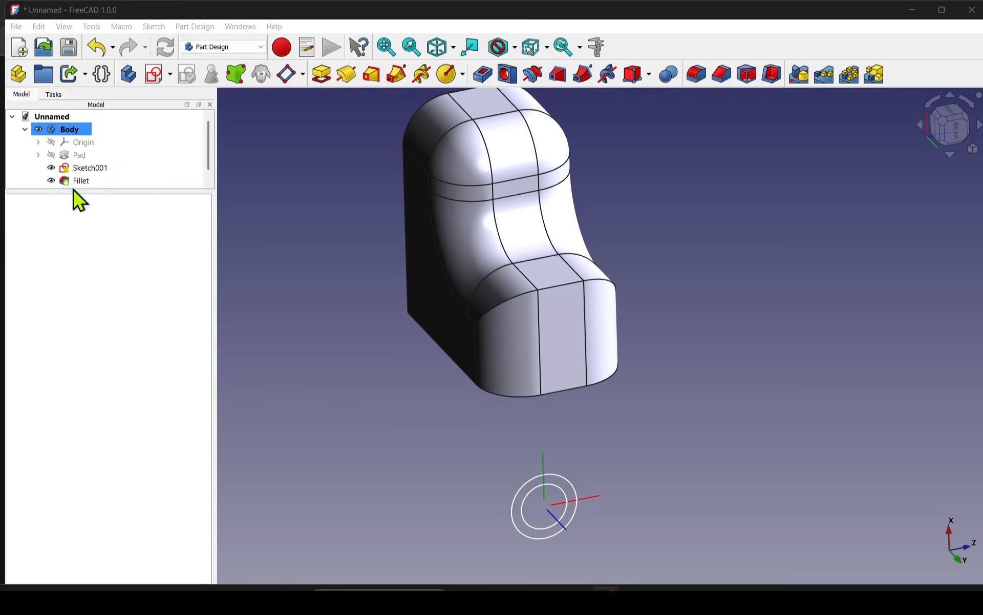
click(90, 168)
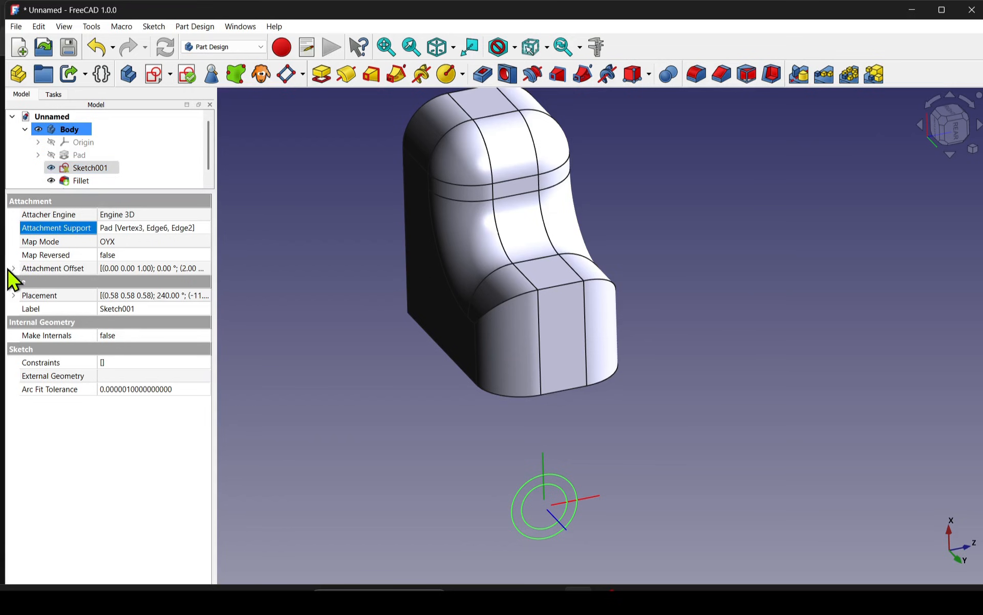
click(12, 267)
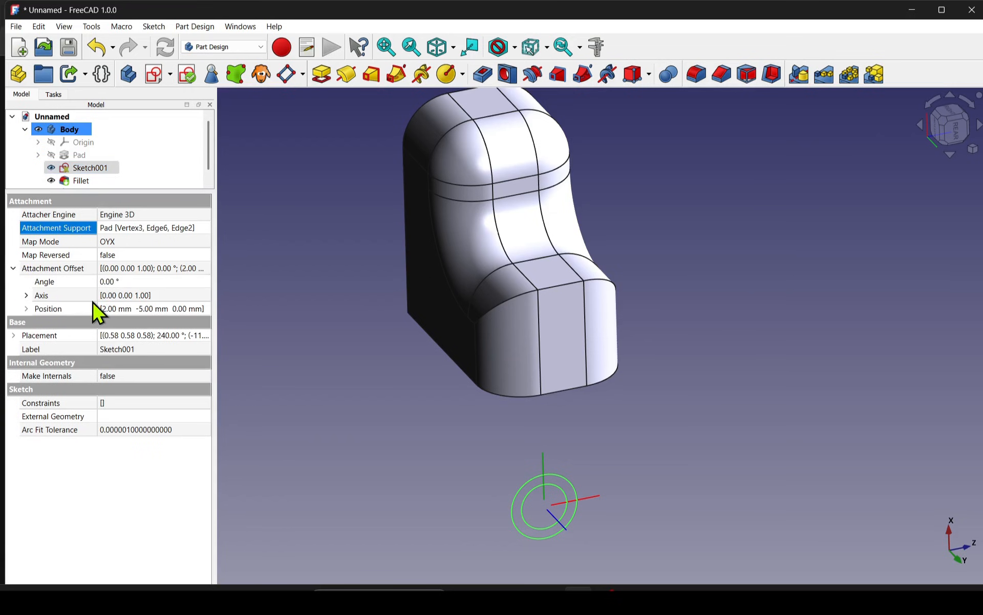
click(26, 308)
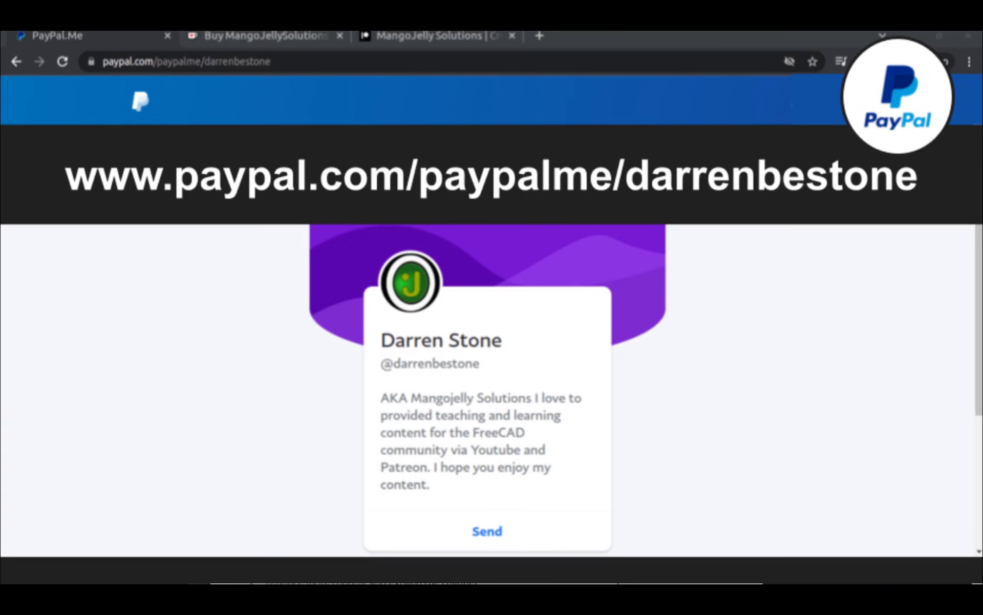
Leave the PayPal.Me donation tab for the MangoJelly Solutions YouTube channel page
click(437, 45)
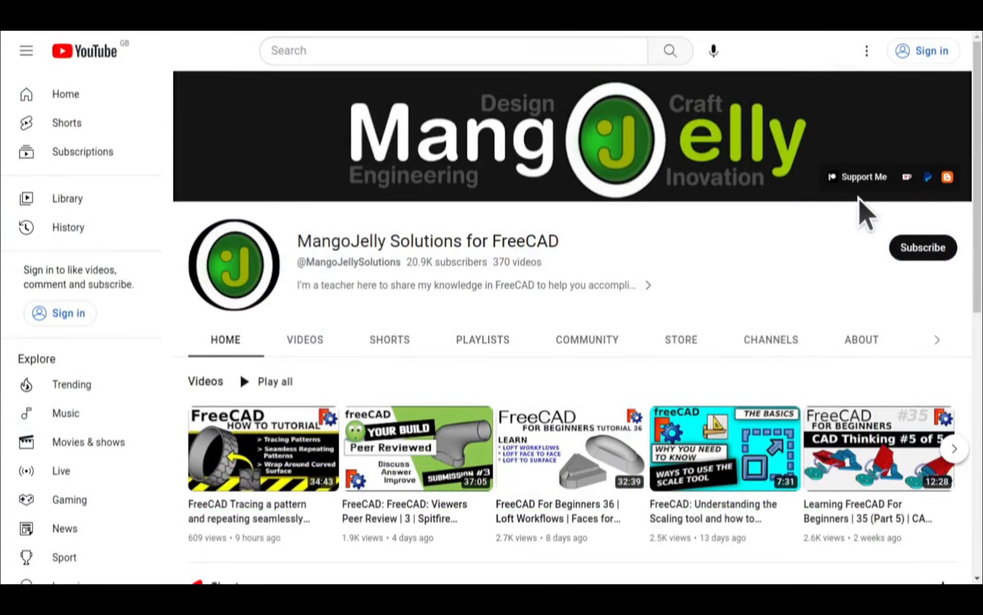
mouse_move(817, 250)
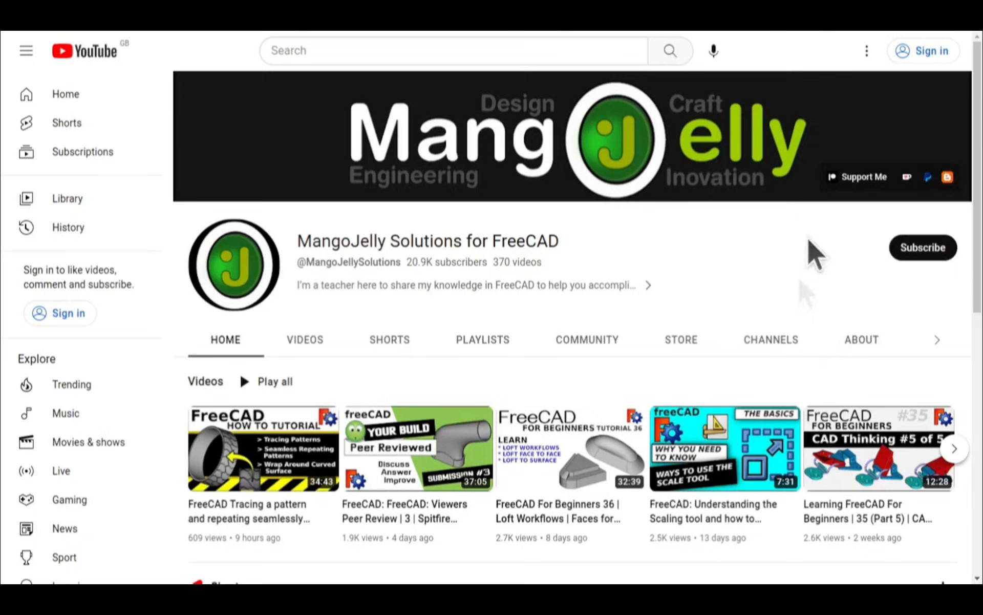
click(861, 339)
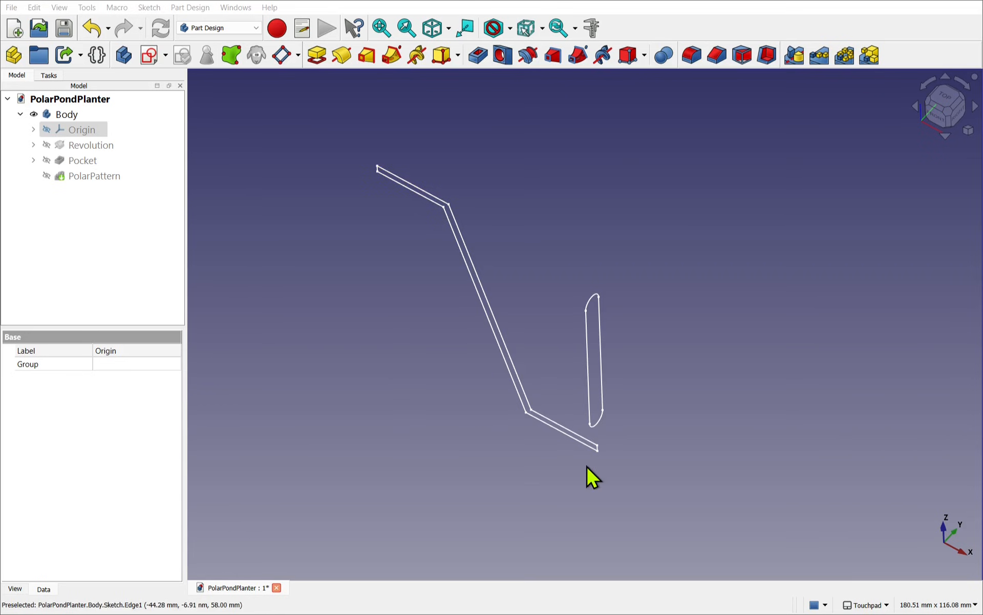
Select the pocket's slot sketch Sketch001 and show the body's origin planes and axes
click(91, 145)
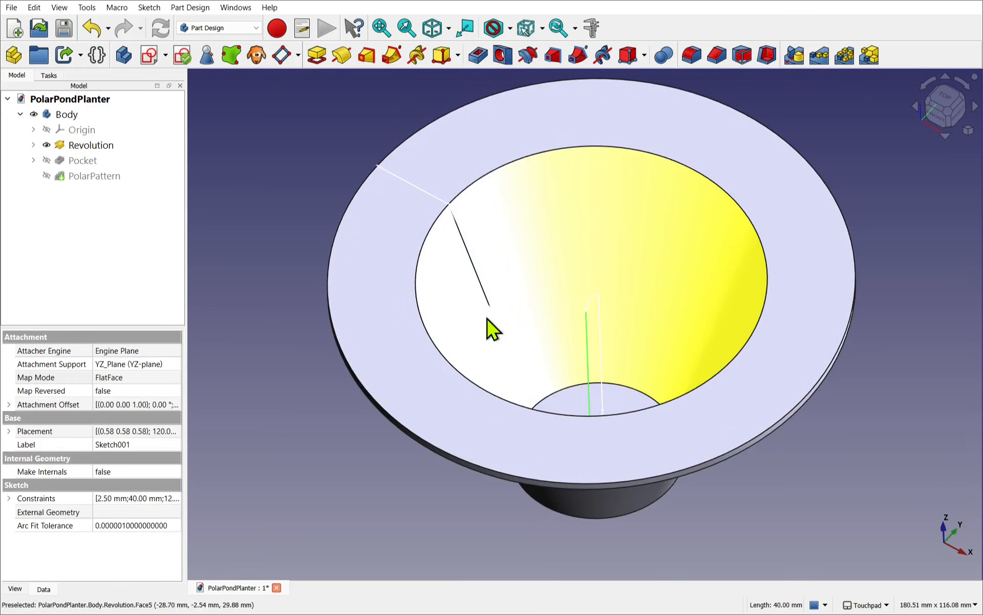
click(91, 145)
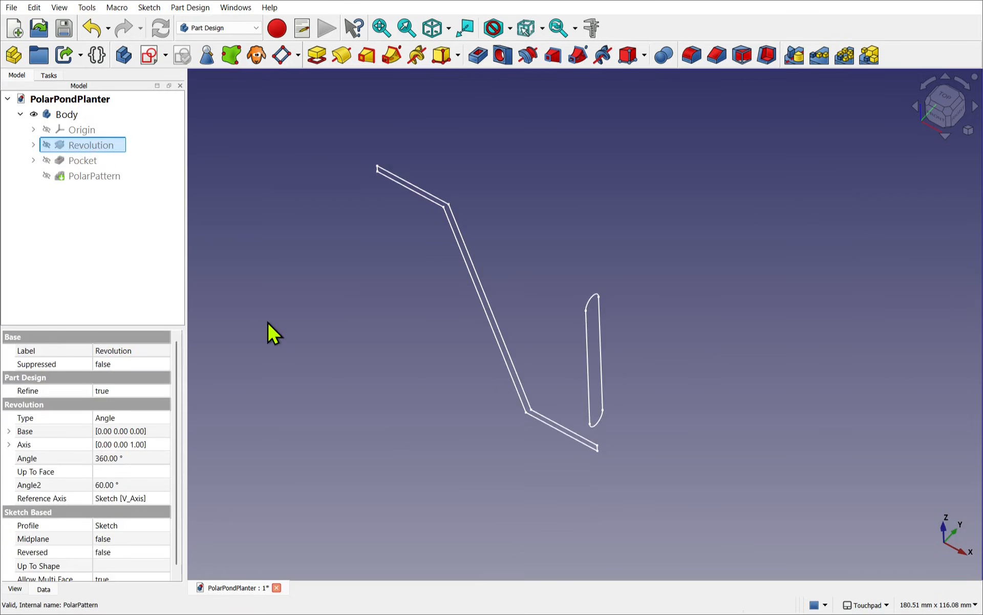
mouse_move(517, 354)
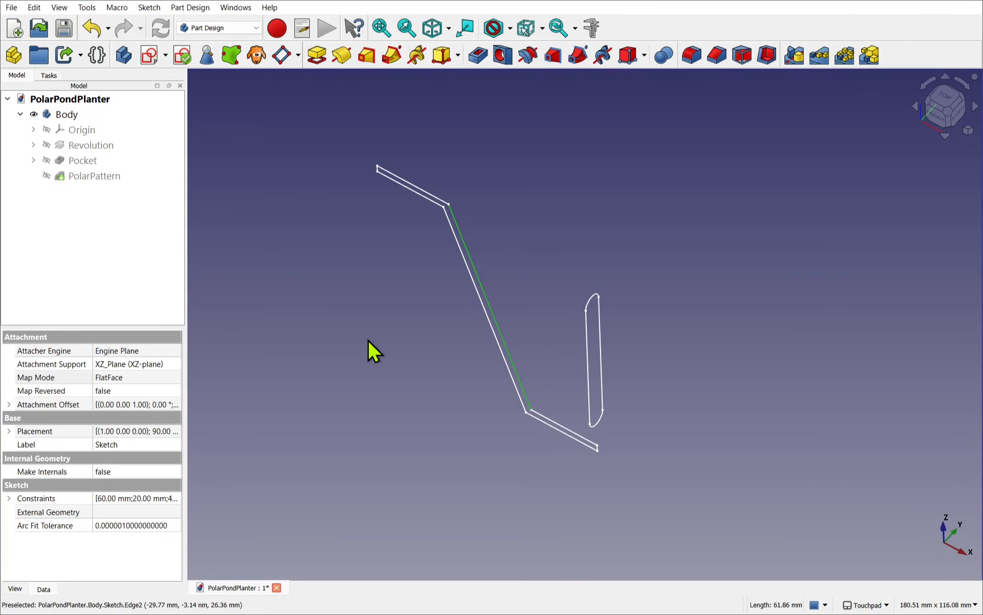
click(82, 160)
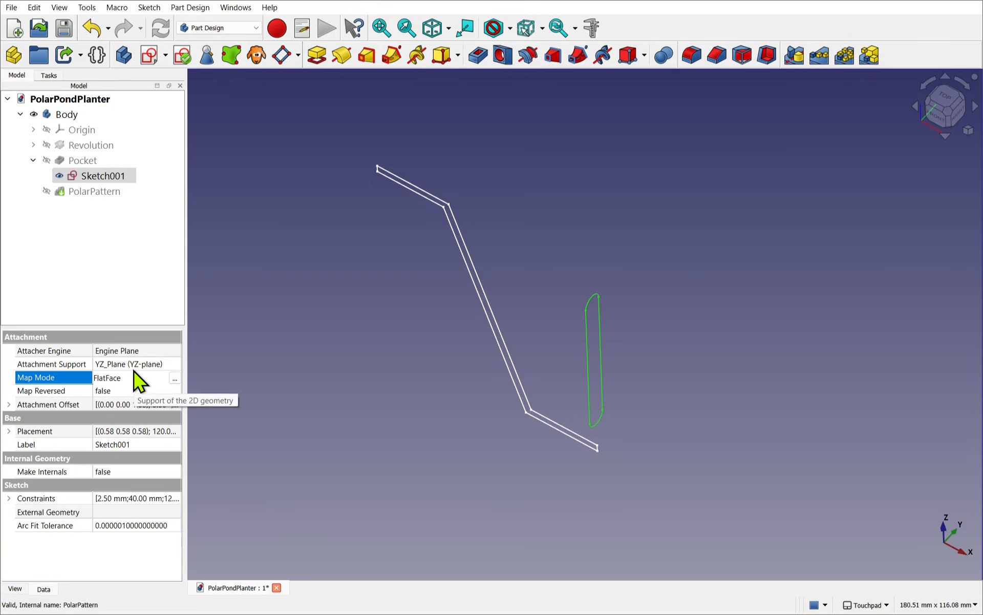
mouse_move(110, 151)
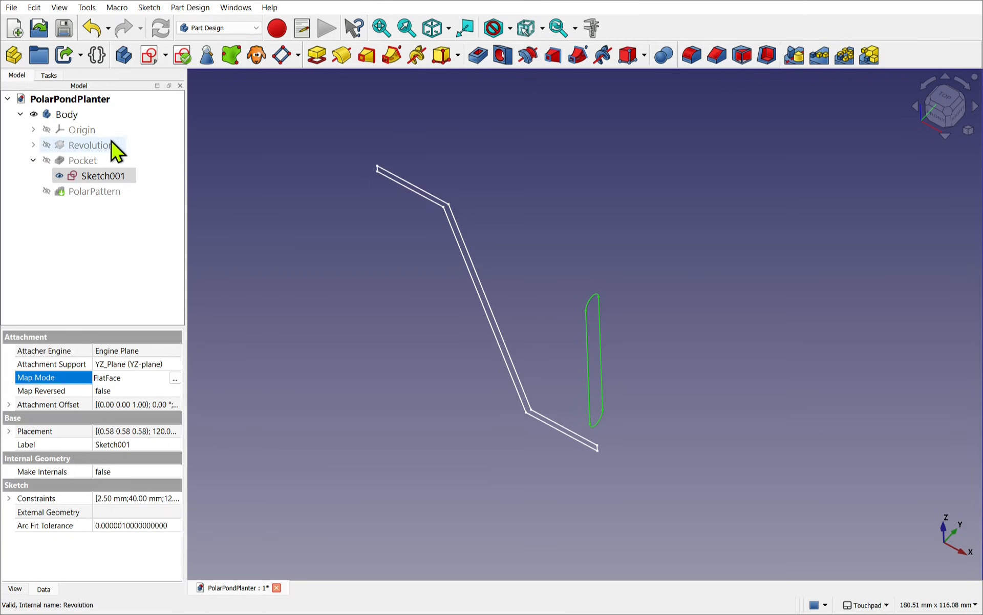
click(74, 129)
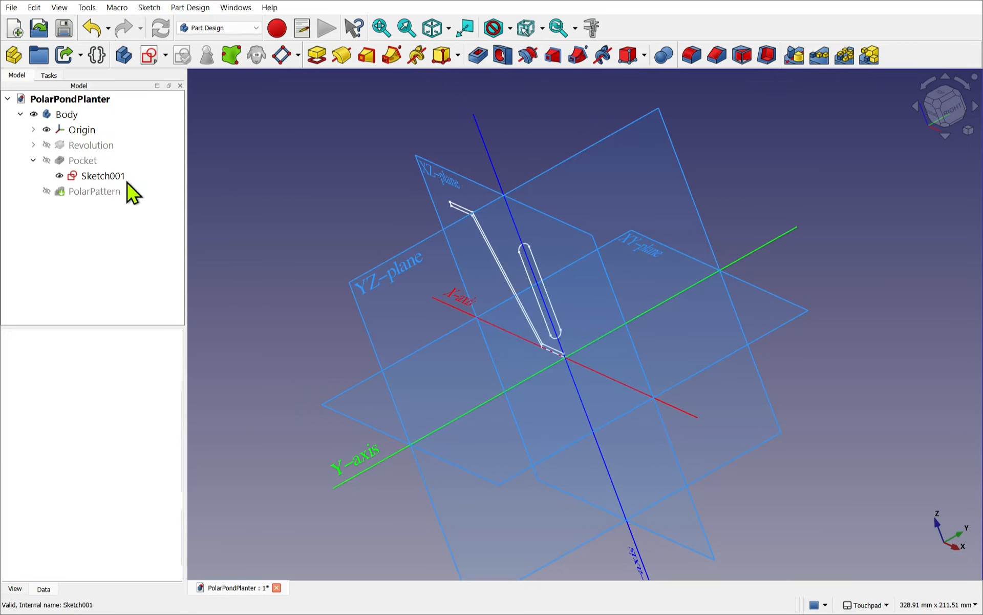
Set Sketch001's attachment offset z position to 12.00 mm, moving the slot off YZ
click(102, 176)
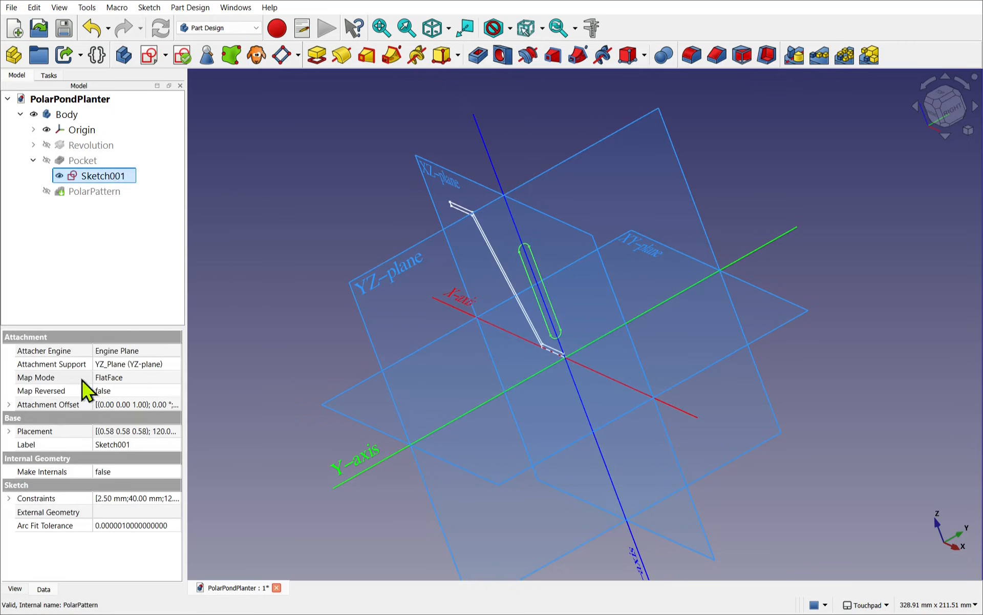
click(8, 404)
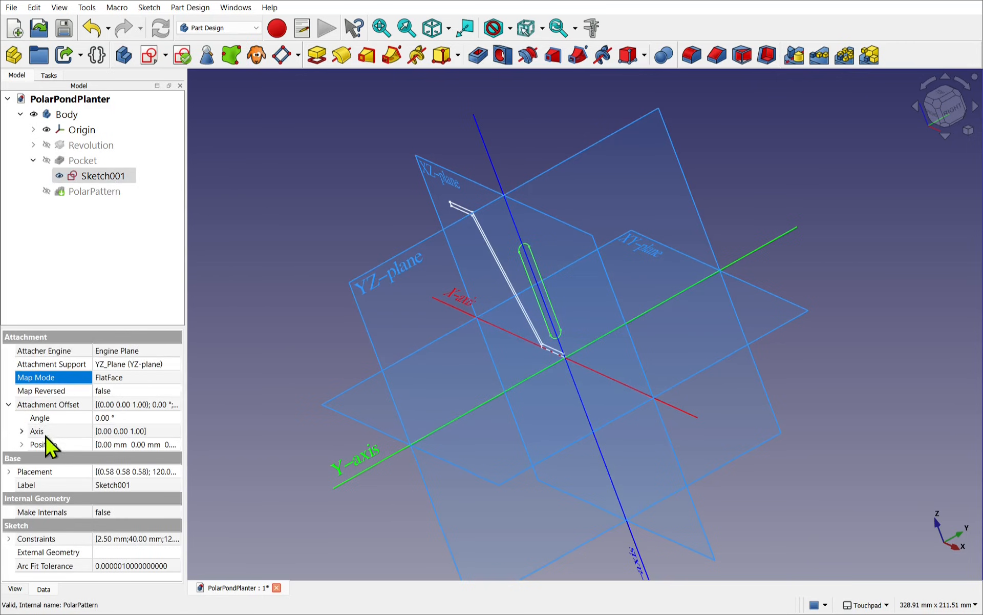
click(22, 443)
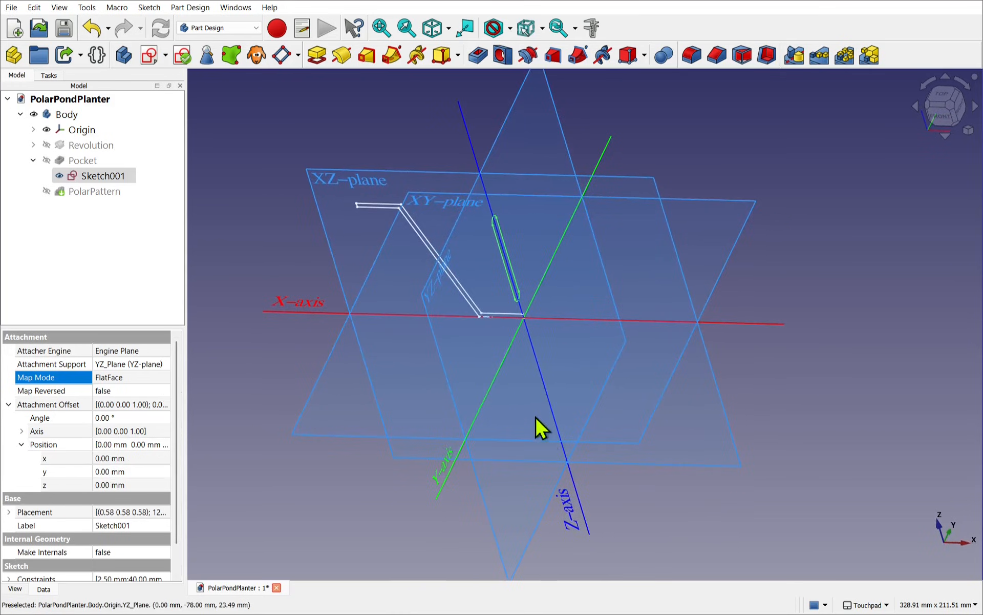
mouse_move(425, 473)
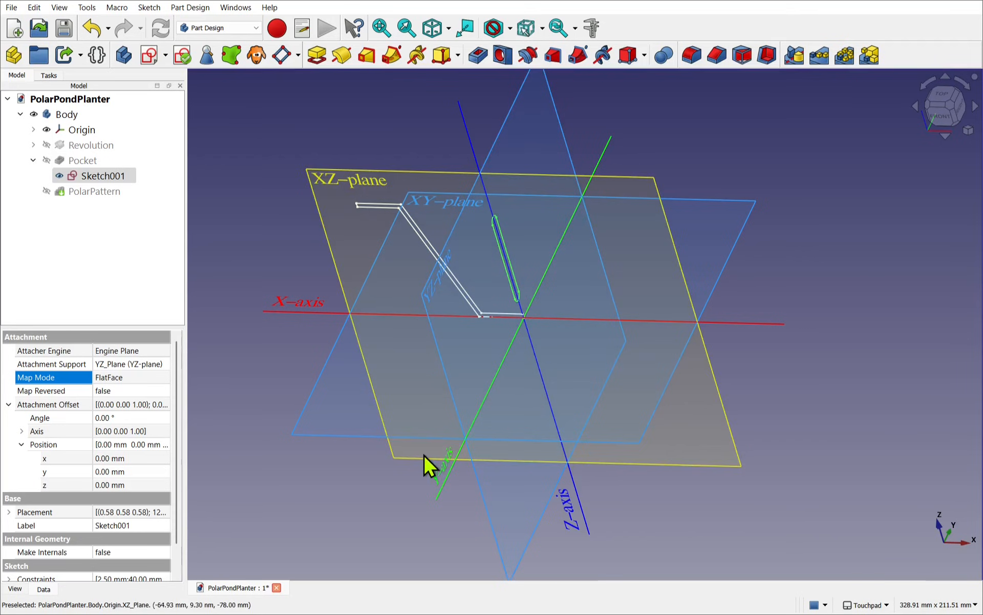
drag(426, 464, 568, 520)
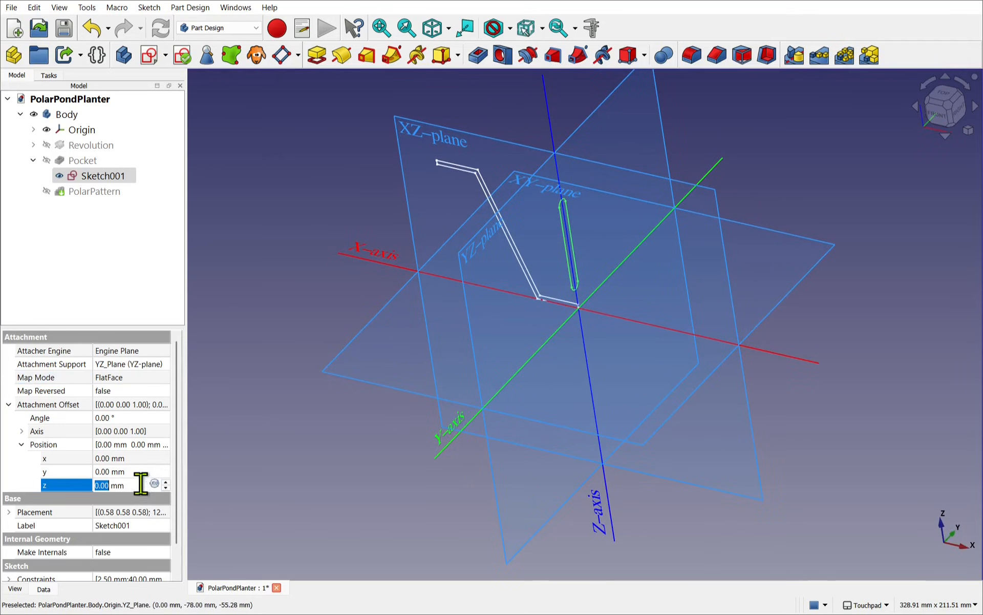
mouse_move(613, 529)
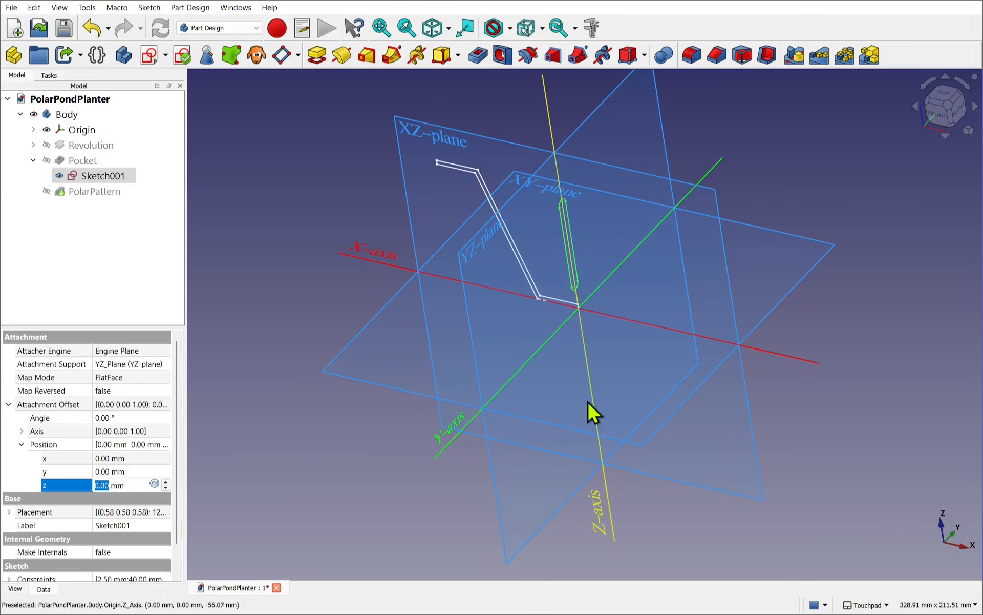
mouse_move(569, 271)
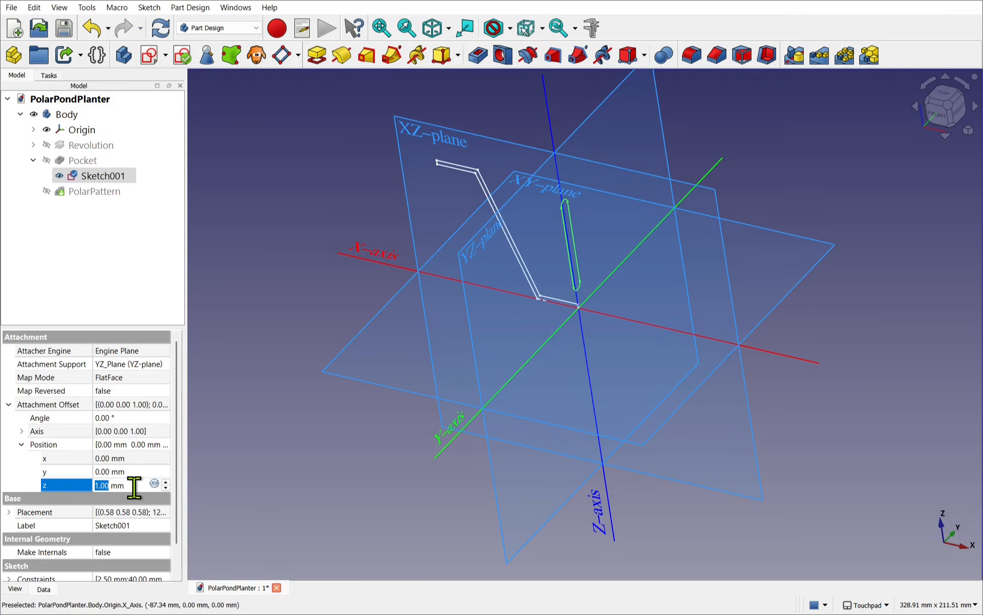
text(12.00)
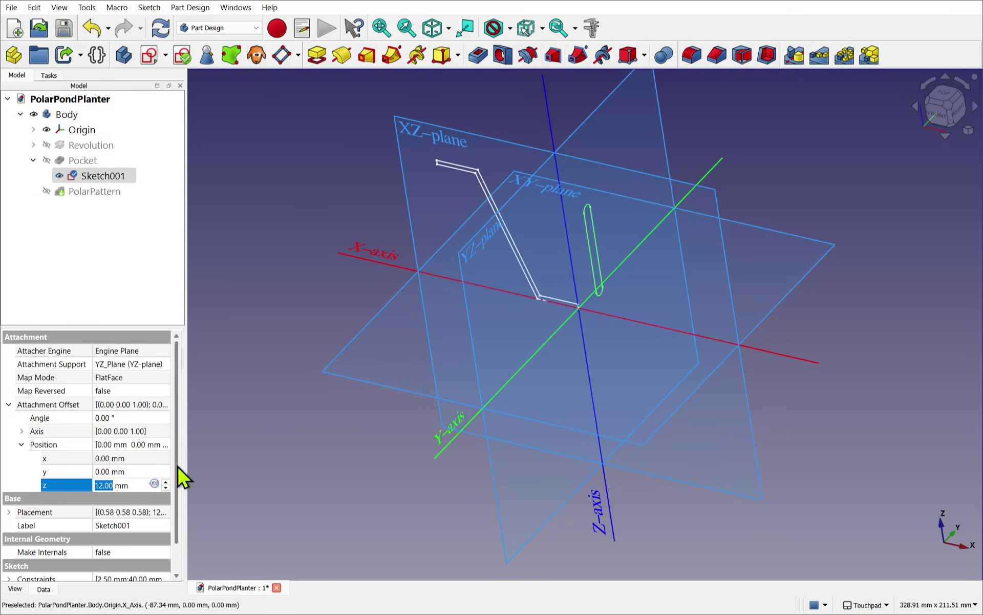
mouse_move(221, 376)
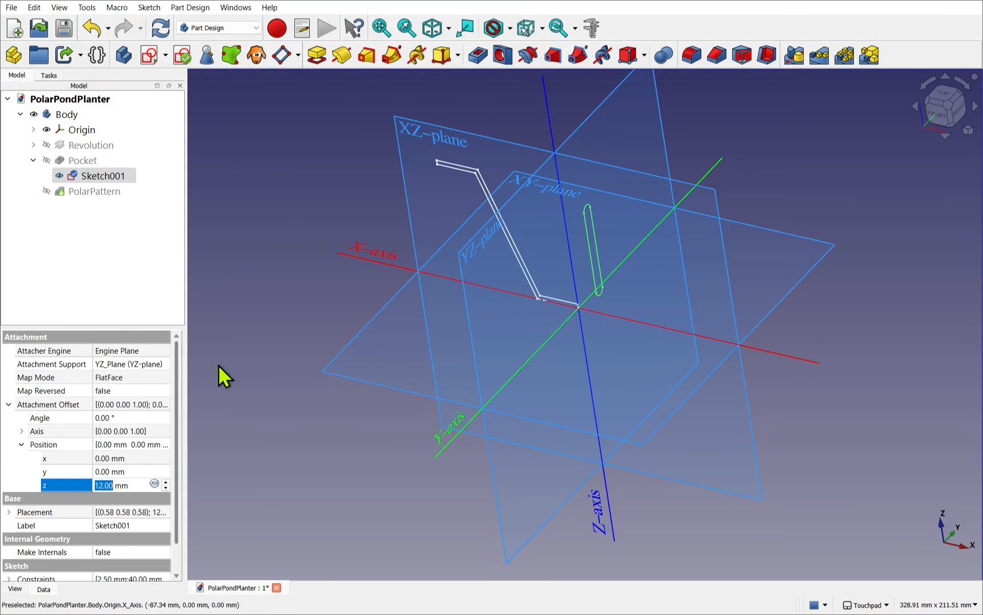
mouse_move(593, 280)
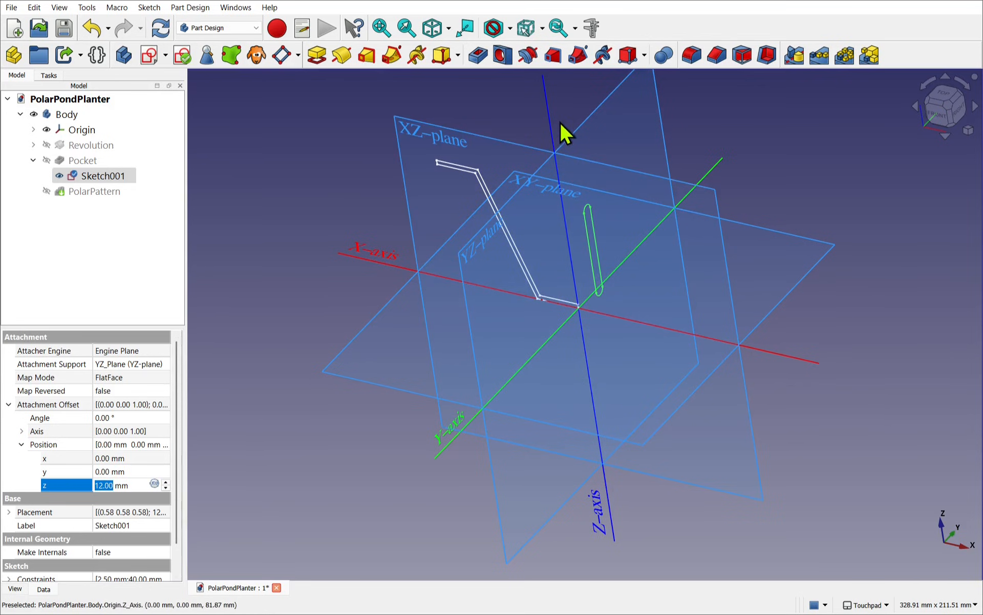
mouse_move(578, 251)
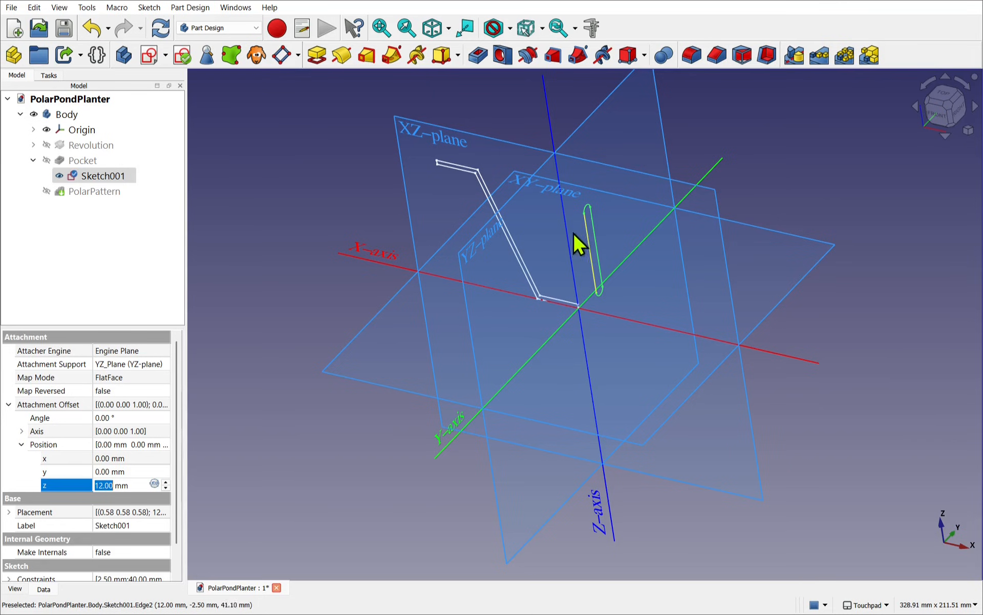
mouse_move(298, 367)
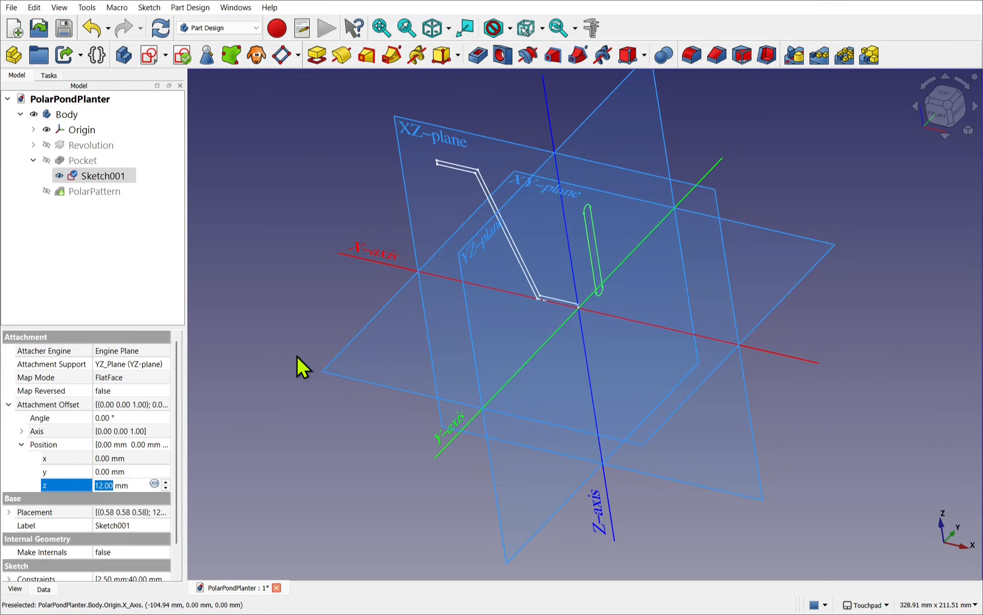
mouse_move(186, 224)
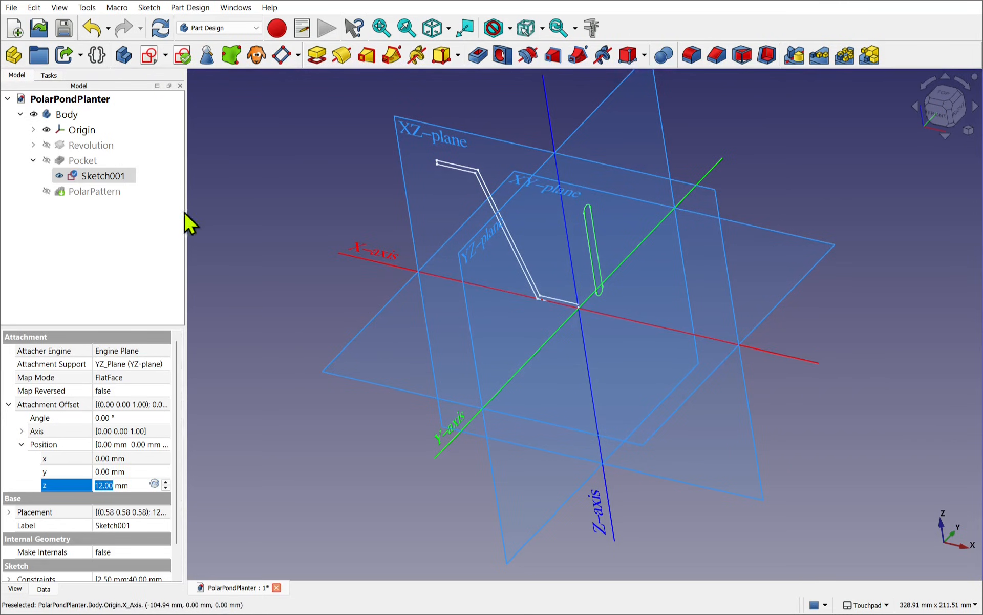
click(94, 176)
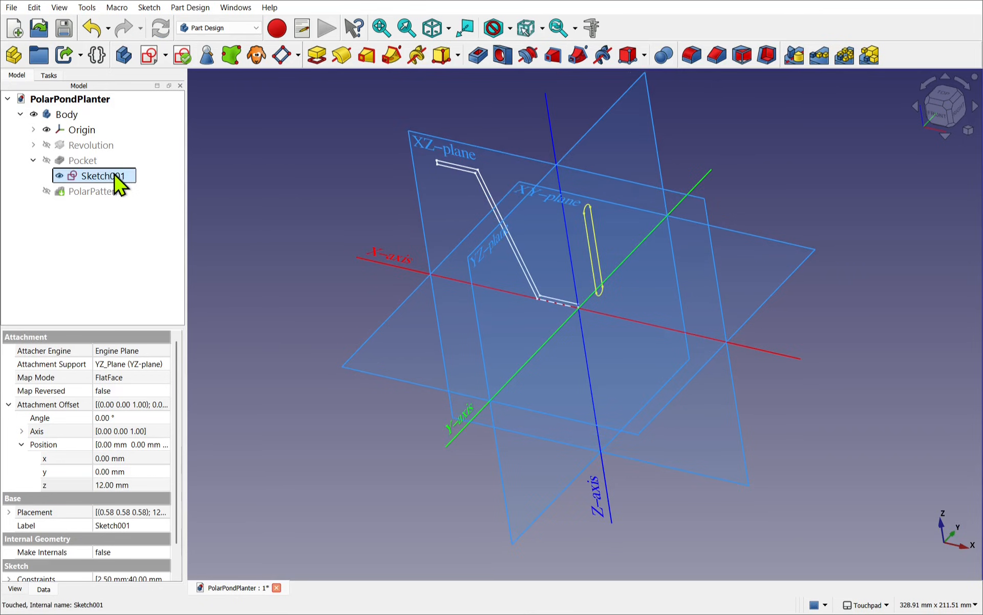
Edit Sketch001 in Sketcher to check the fully constrained slot, restoring the task panel
double_click(100, 175)
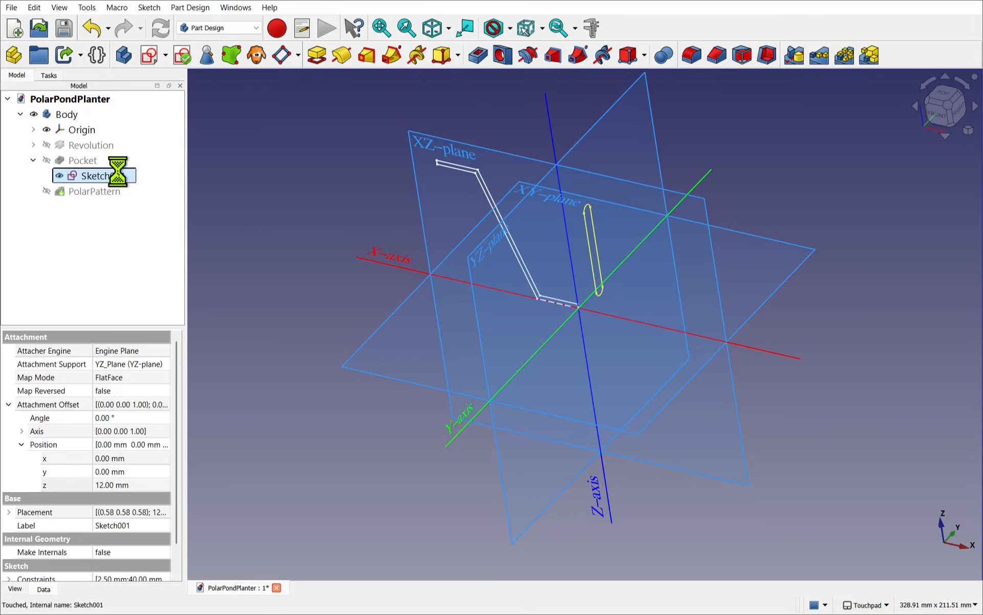
double_click(93, 175)
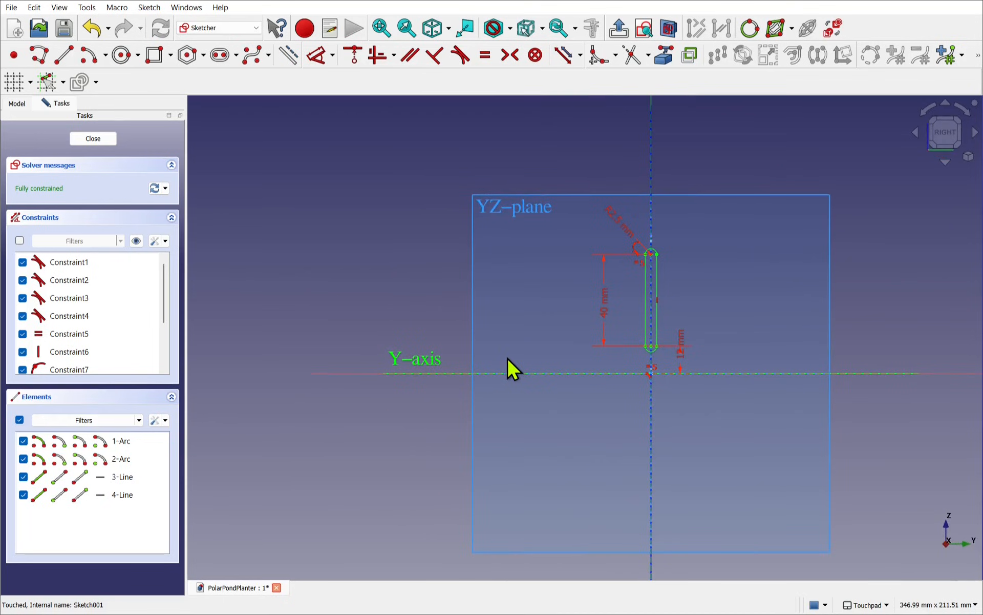
click(93, 138)
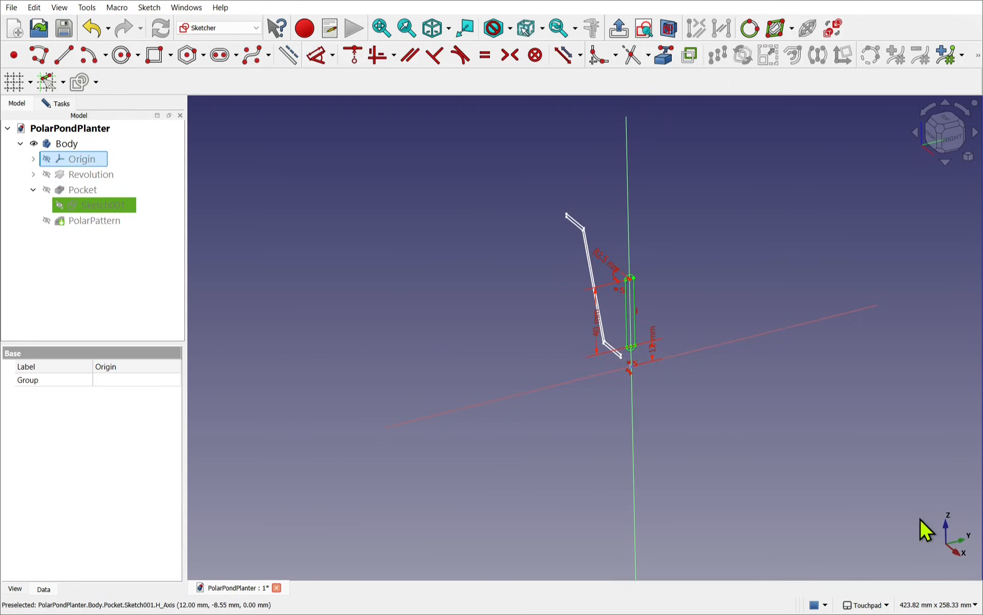
mouse_move(923, 515)
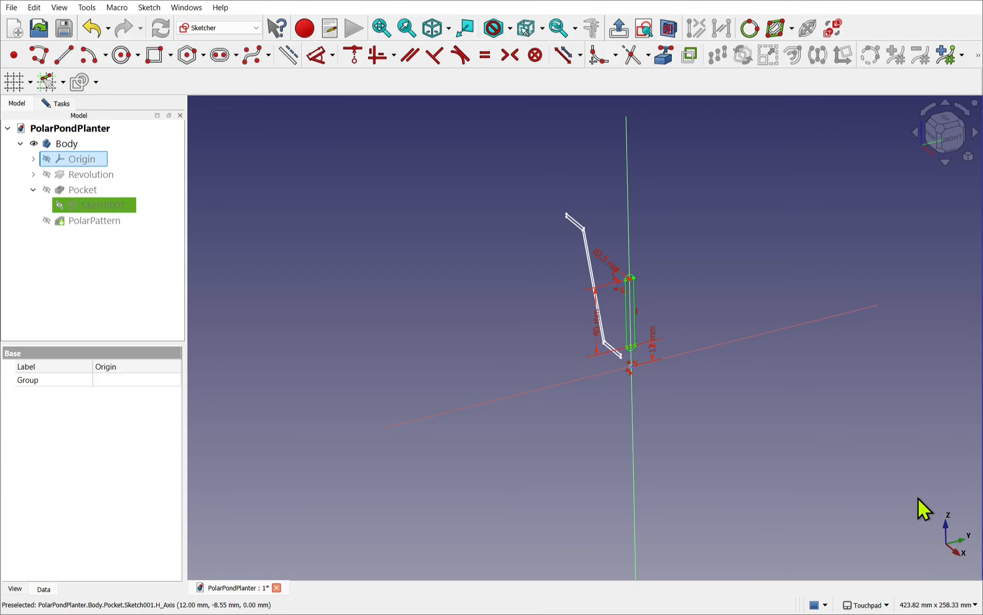
mouse_move(937, 545)
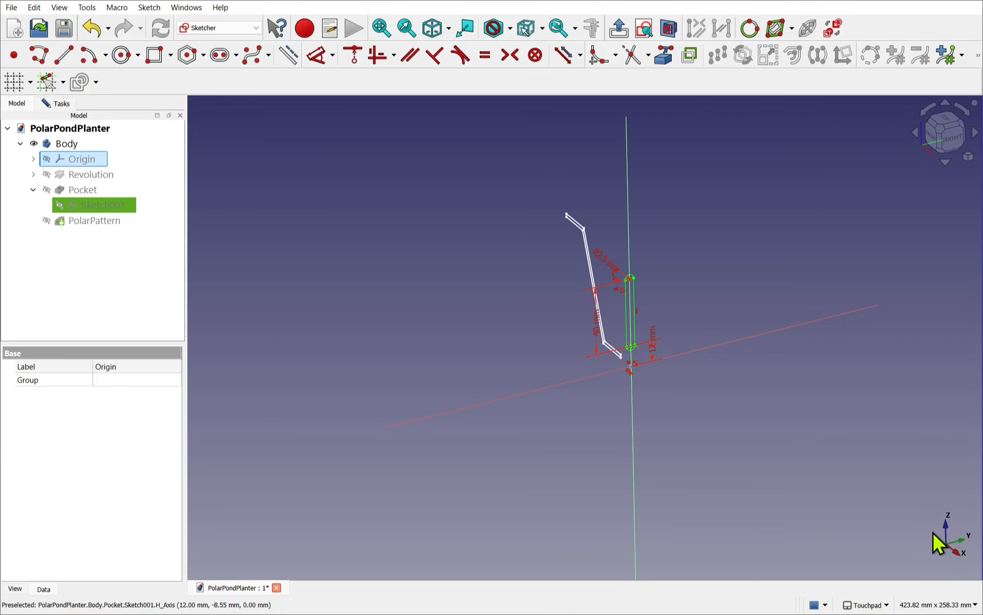
mouse_move(940, 563)
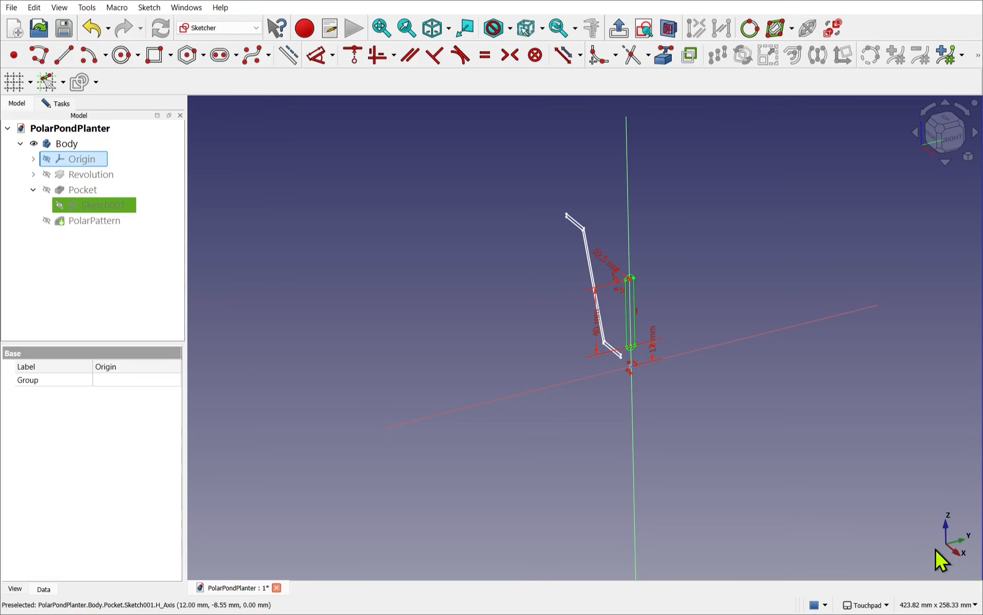
mouse_move(792, 351)
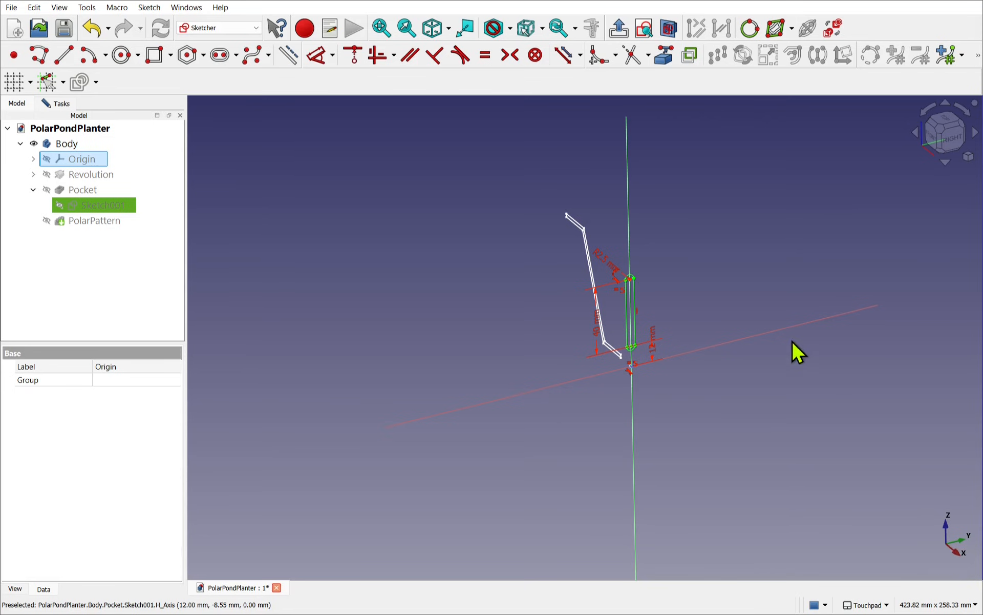
mouse_move(745, 492)
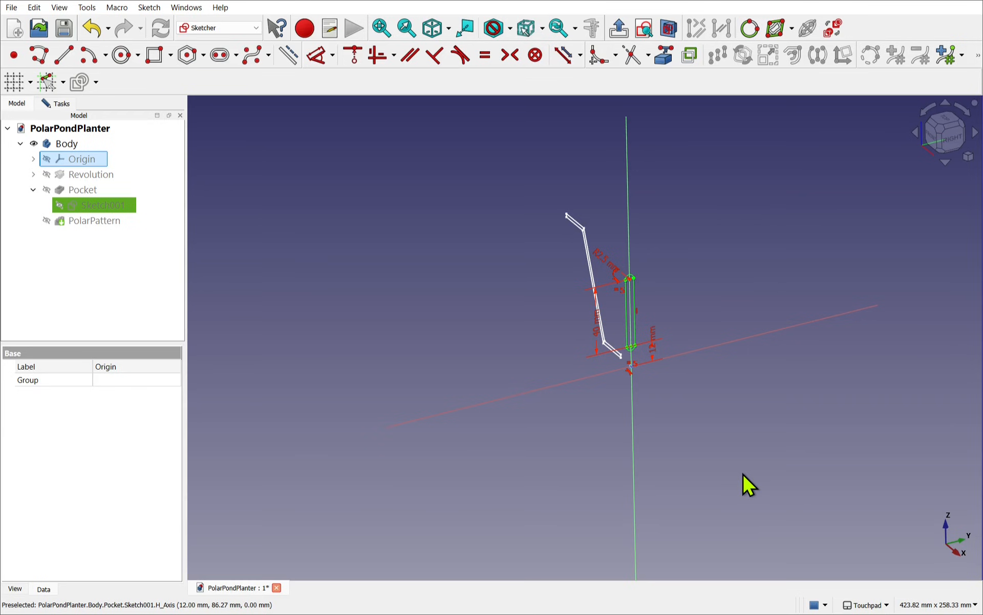
mouse_move(87, 196)
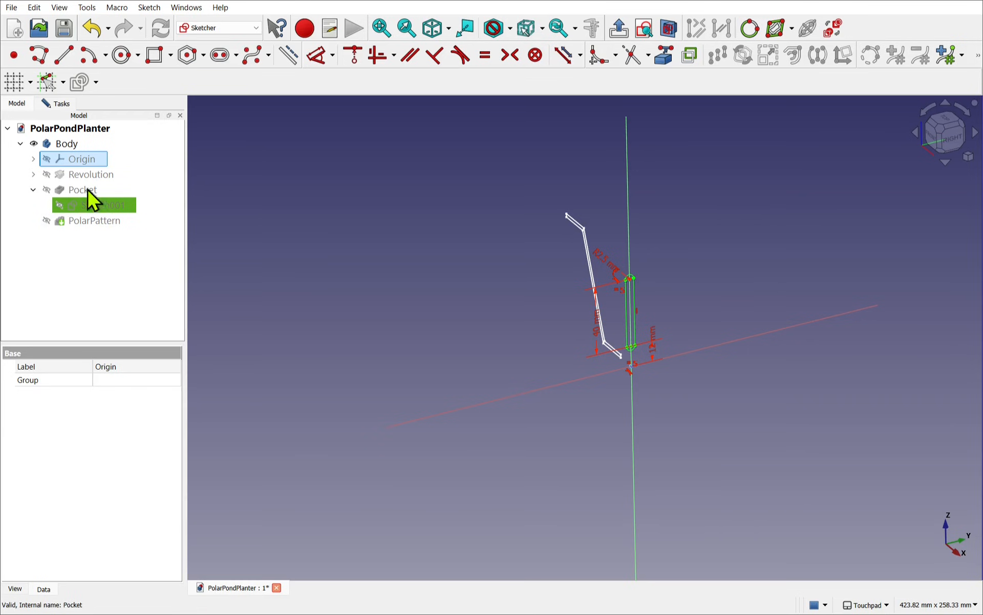
click(60, 103)
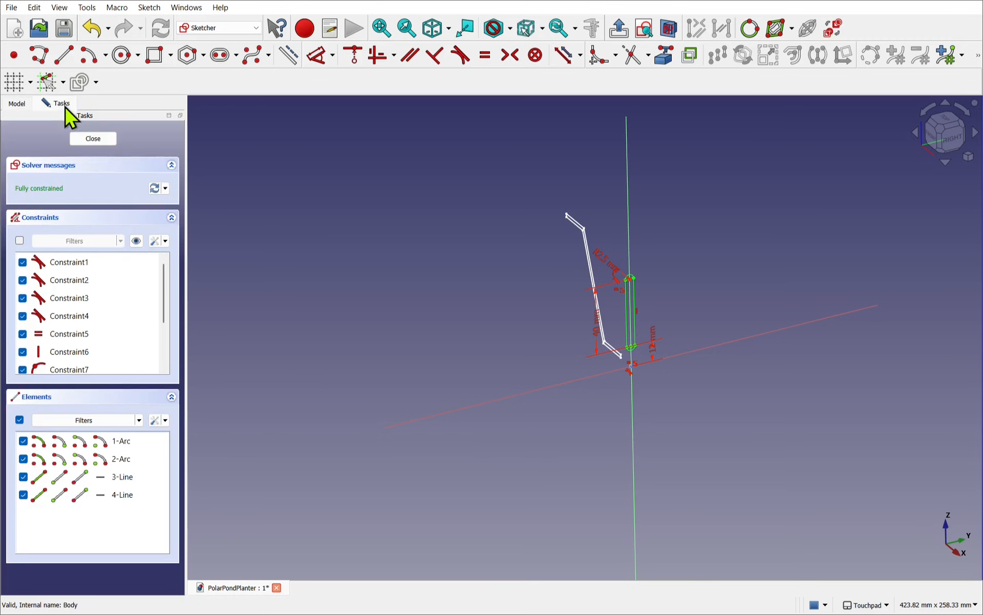
Close the Sketch001 Sketcher session and select the planter Body
click(93, 138)
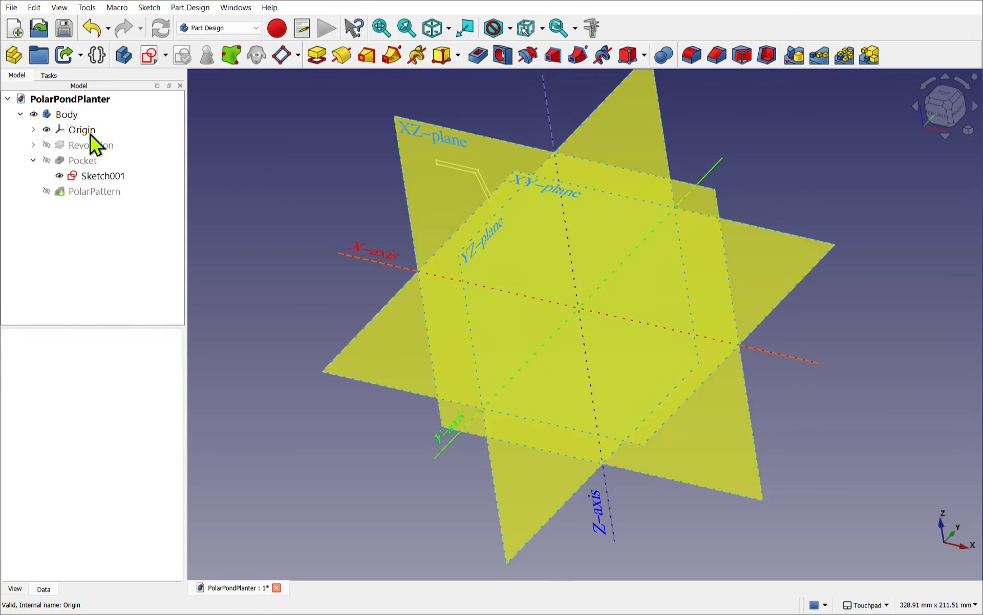
click(66, 114)
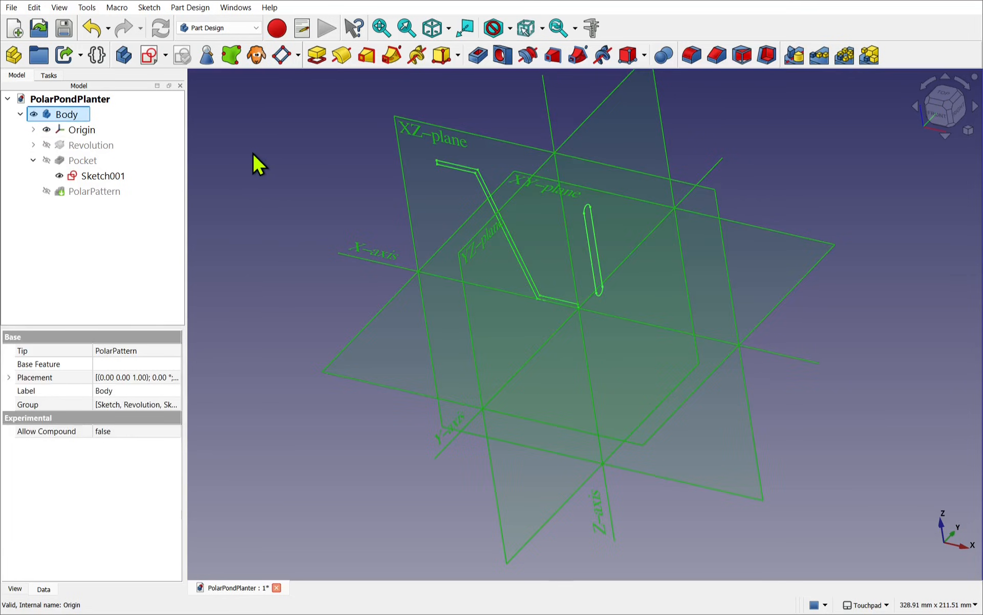
right_click(60, 114)
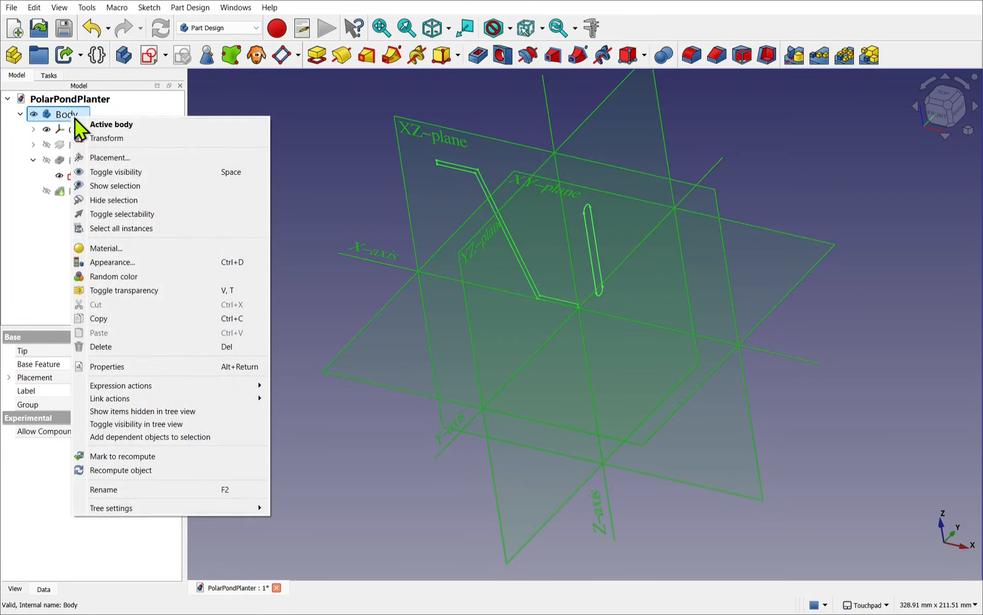
click(107, 138)
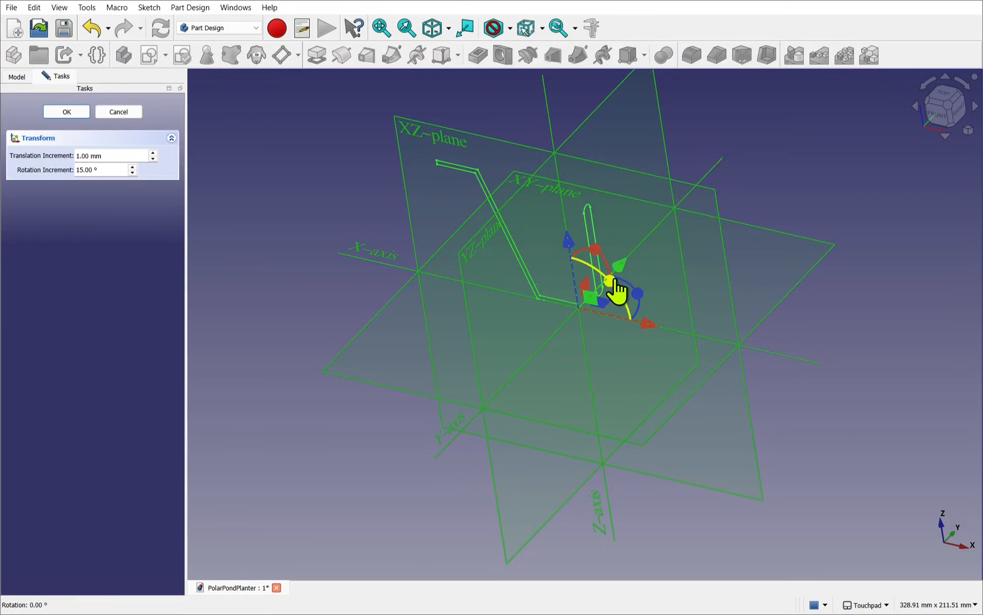
drag(609, 280, 527, 123)
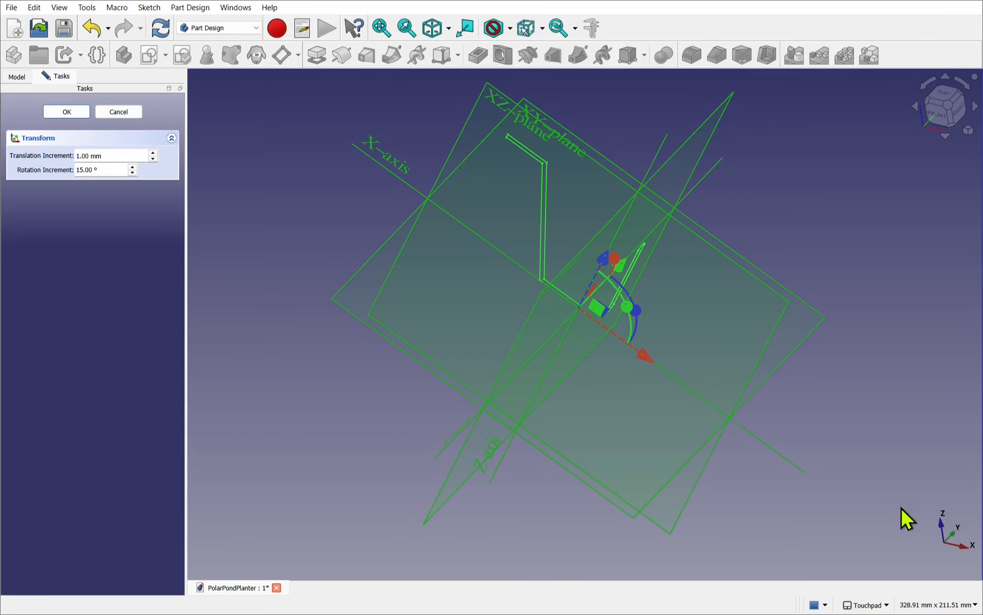
click(940, 110)
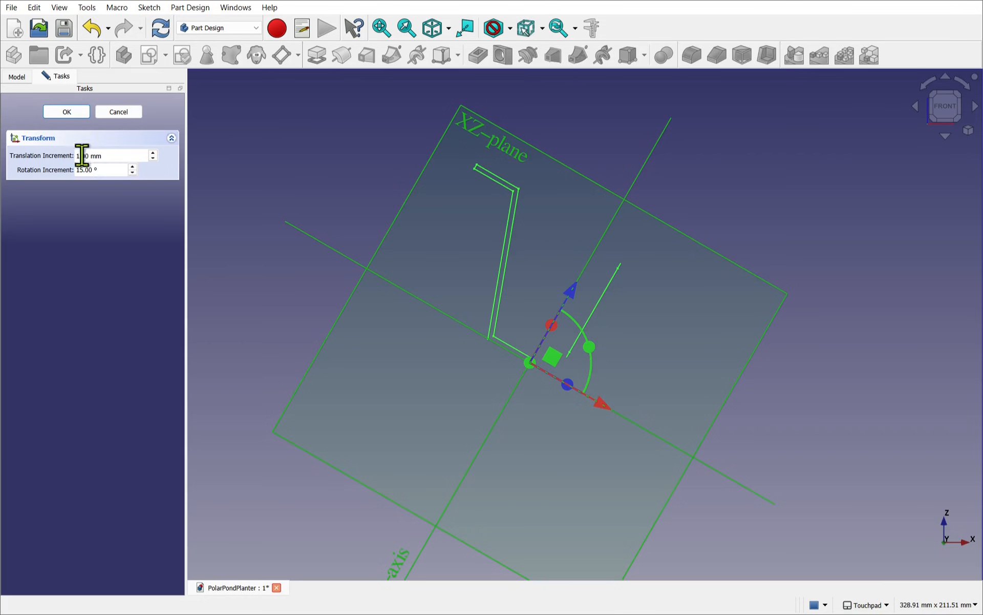
click(66, 112)
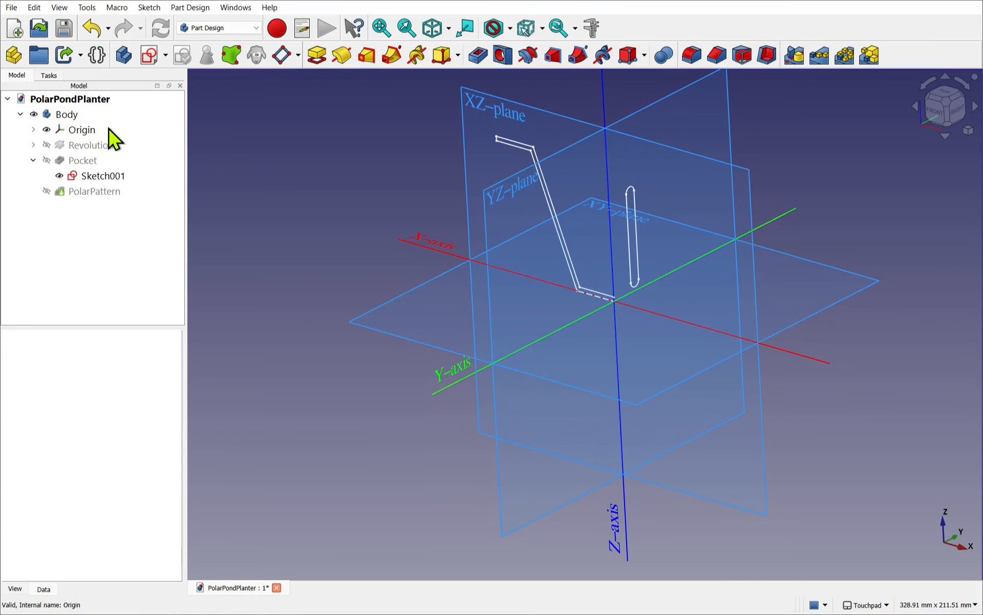
Hide the origin, then attach a Local_CS to Sketch001 in Object's XYZ mode
click(84, 129)
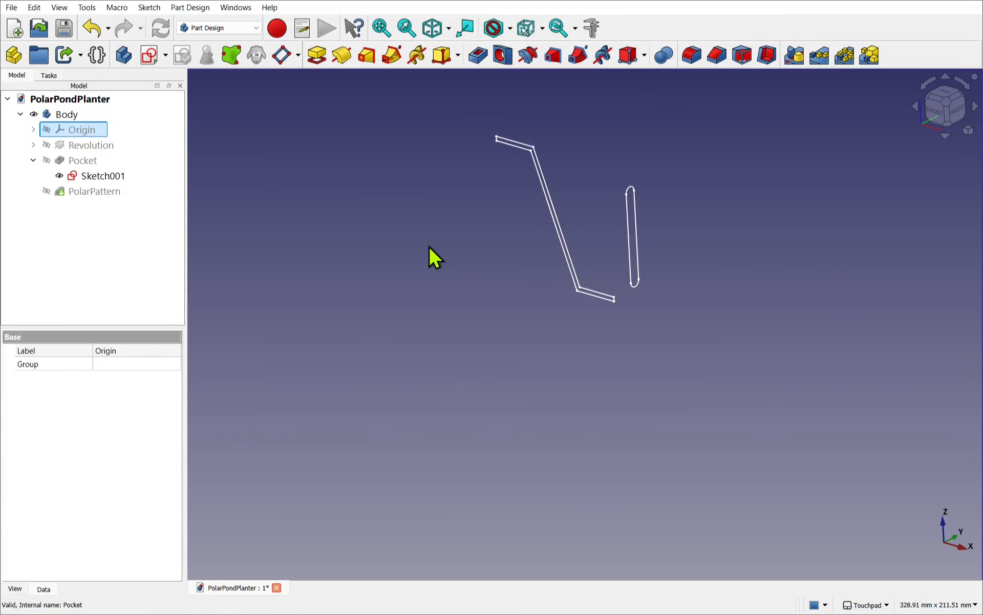
click(102, 176)
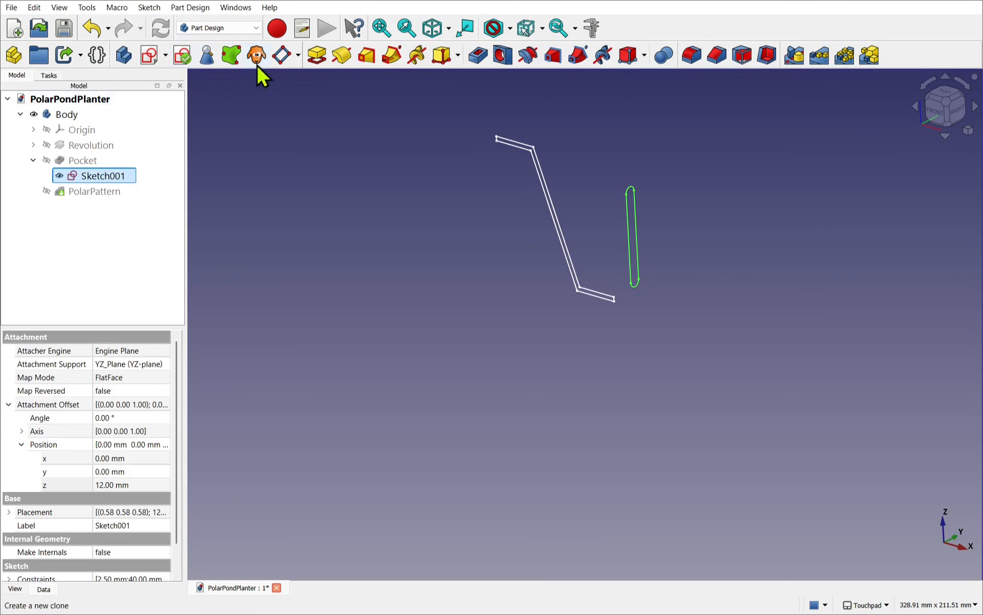
mouse_move(299, 62)
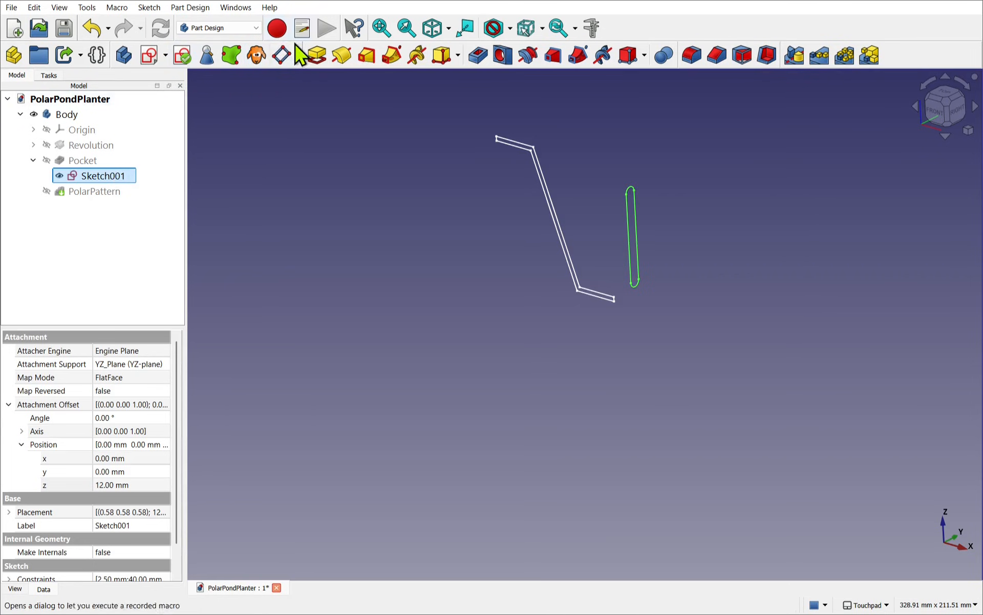
mouse_move(280, 56)
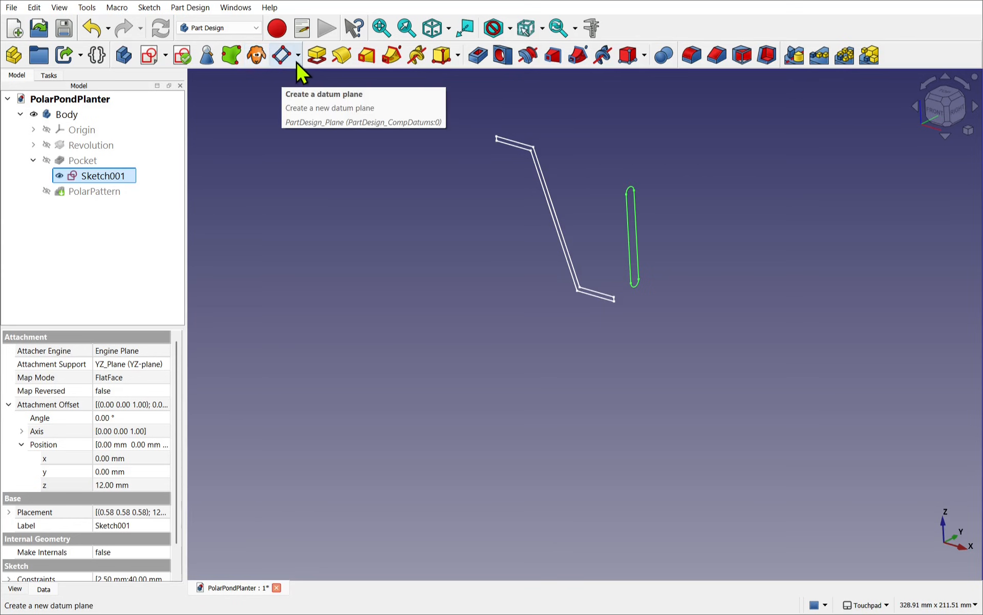
click(296, 54)
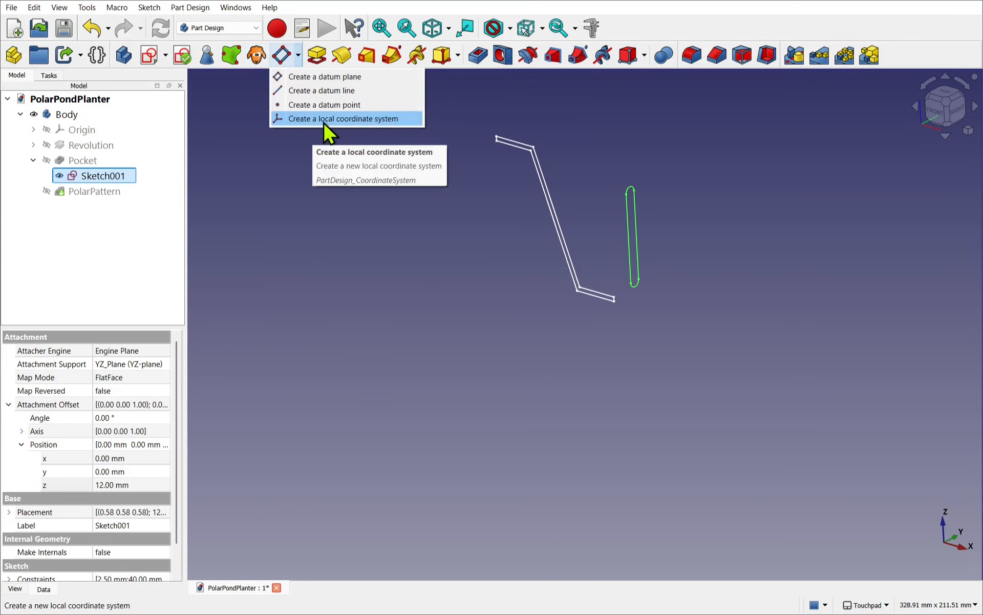
mouse_move(336, 138)
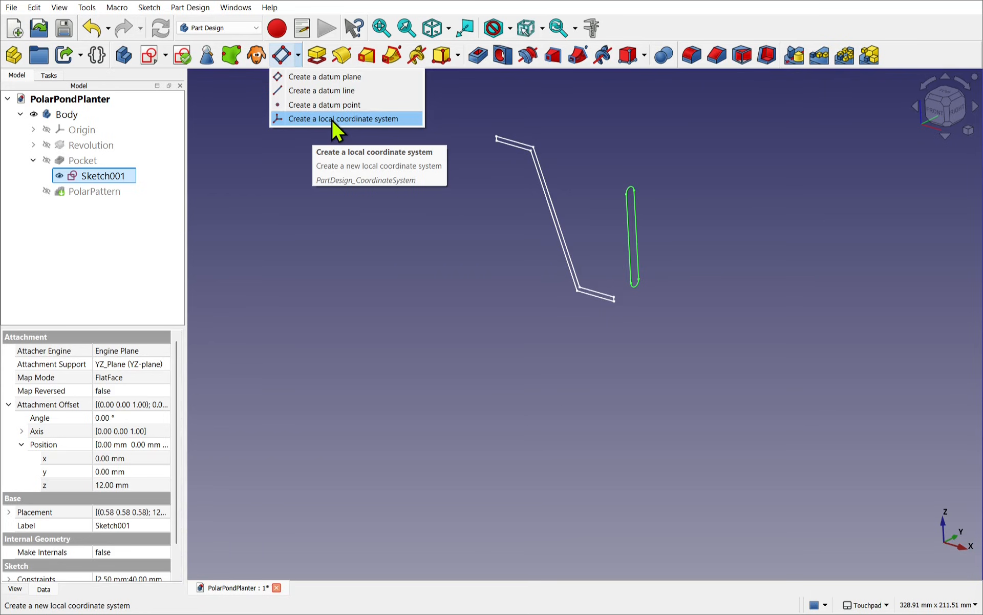
click(344, 118)
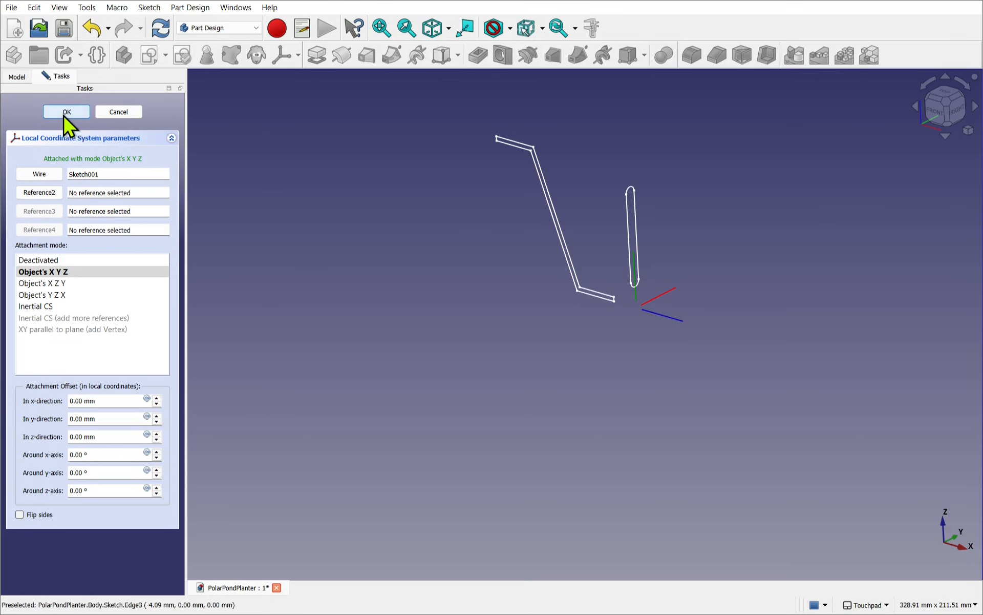
click(66, 112)
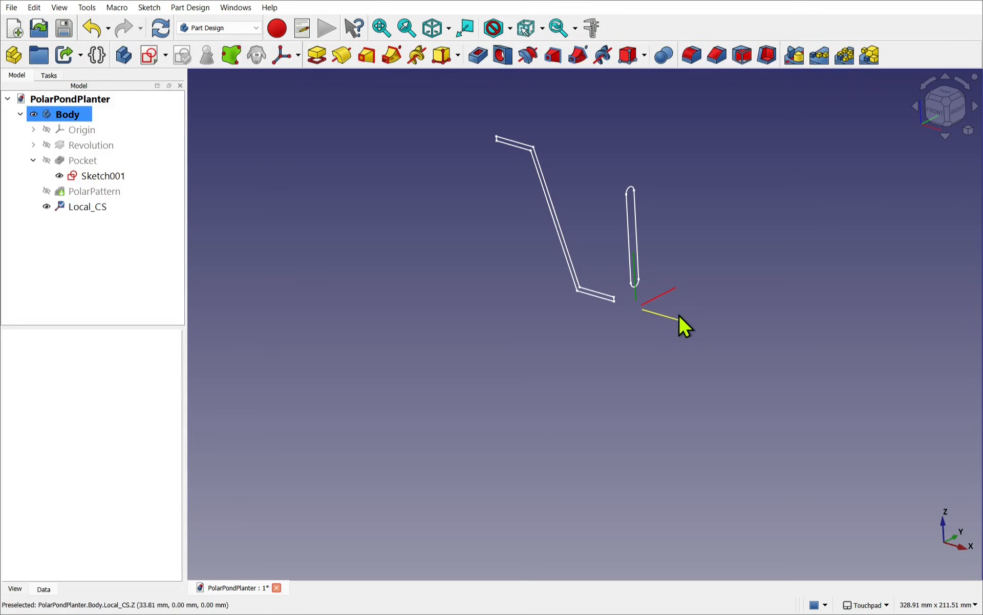
mouse_move(617, 352)
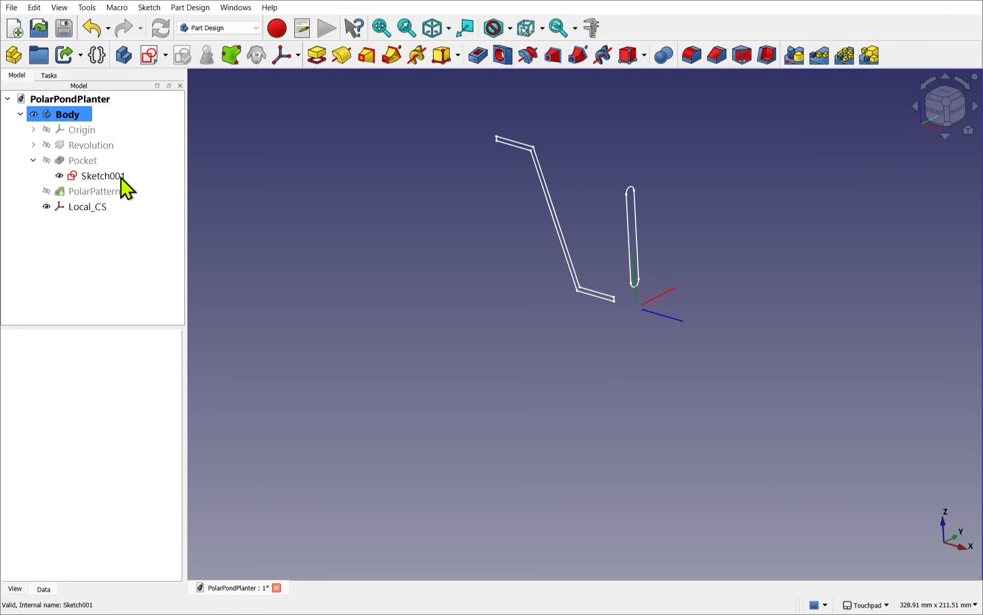
double_click(102, 175)
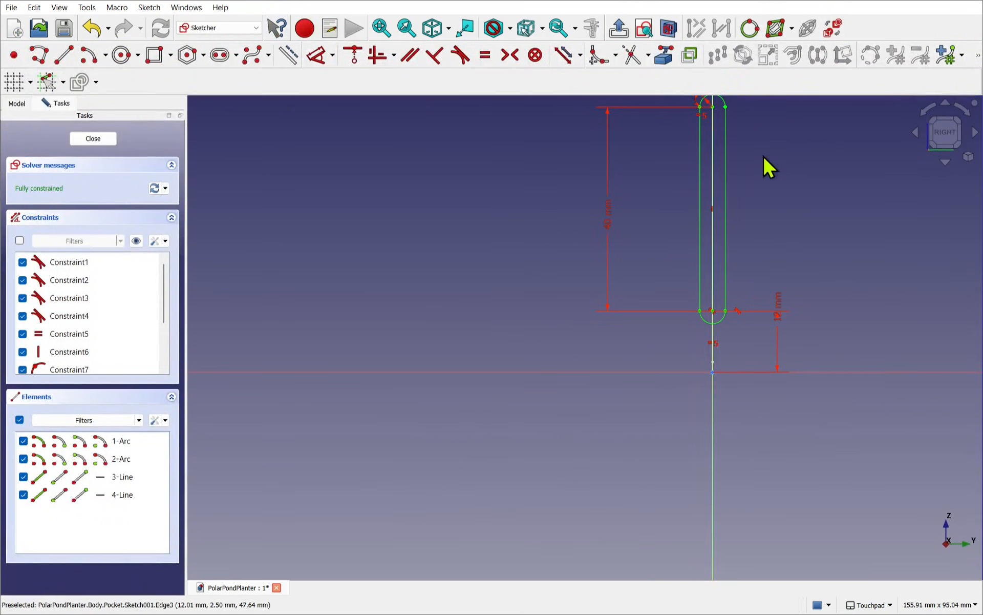
mouse_move(887, 386)
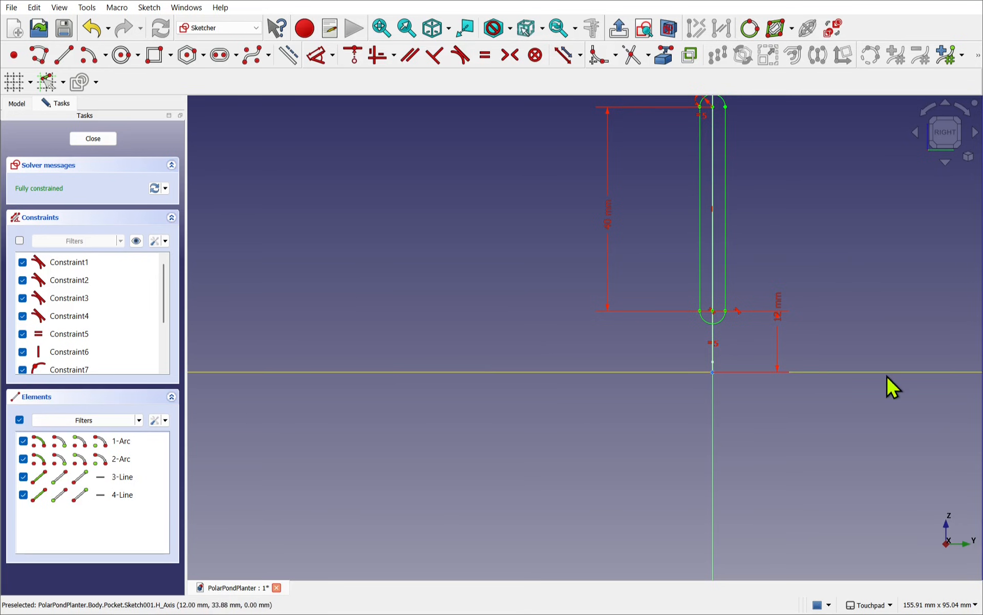
mouse_move(684, 420)
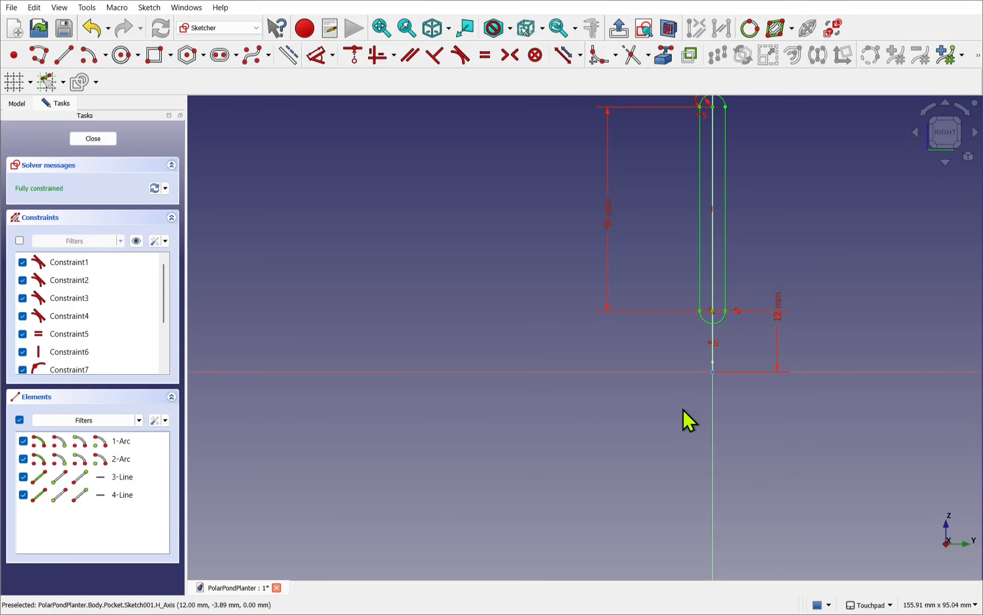
drag(690, 419, 659, 339)
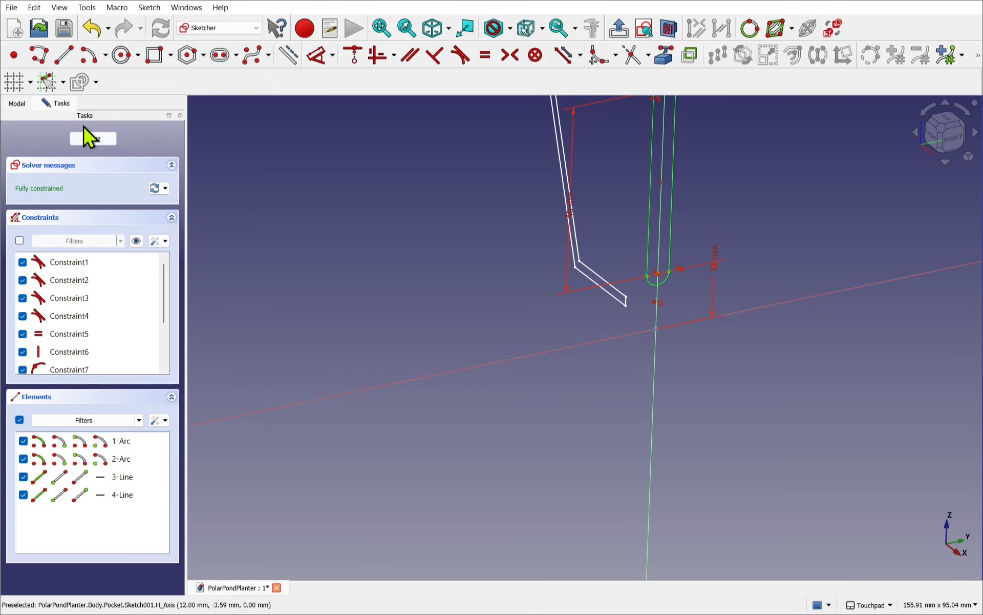
click(92, 138)
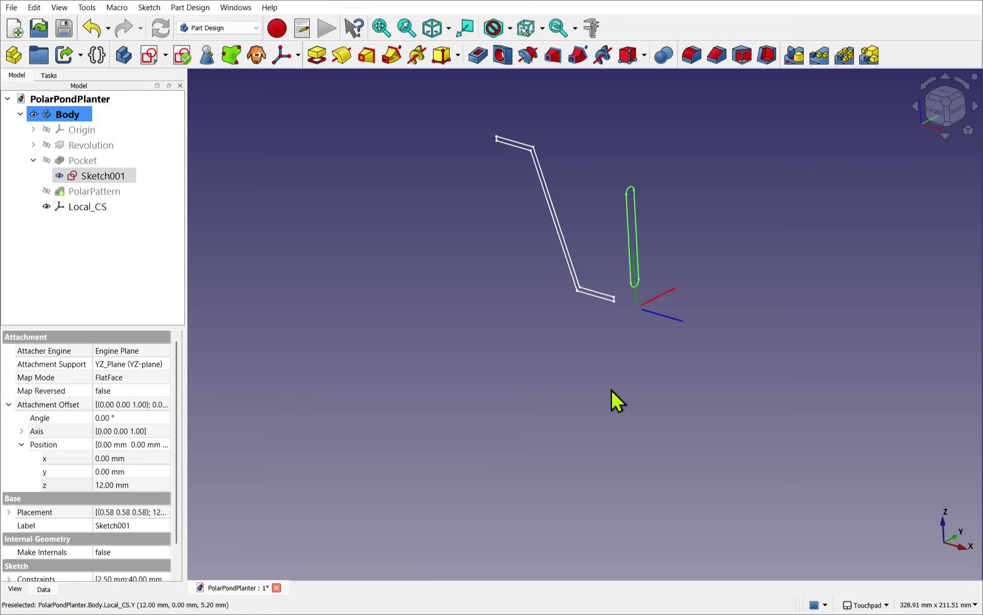
mouse_move(269, 457)
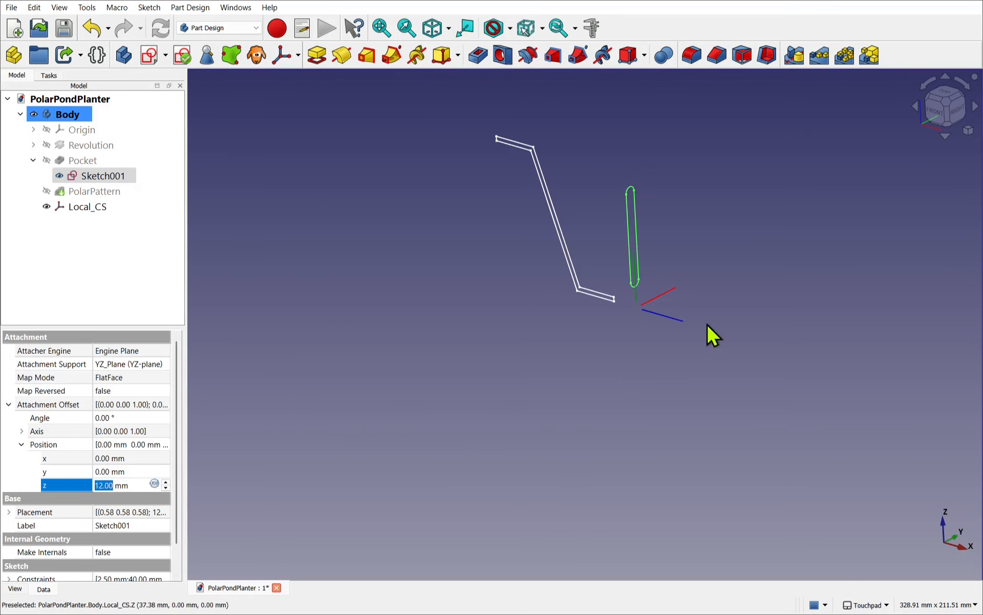
mouse_move(598, 363)
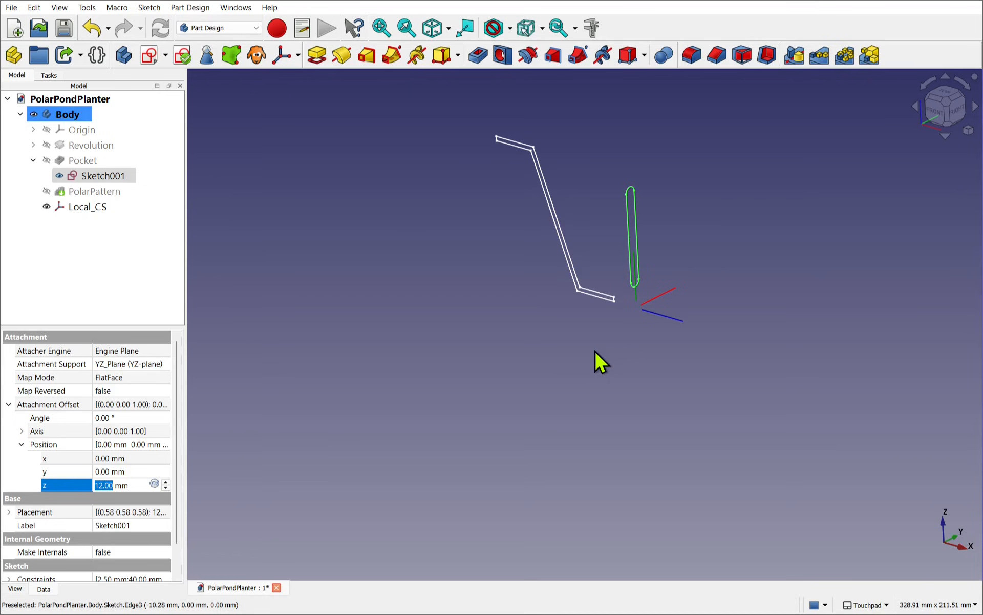
mouse_move(676, 296)
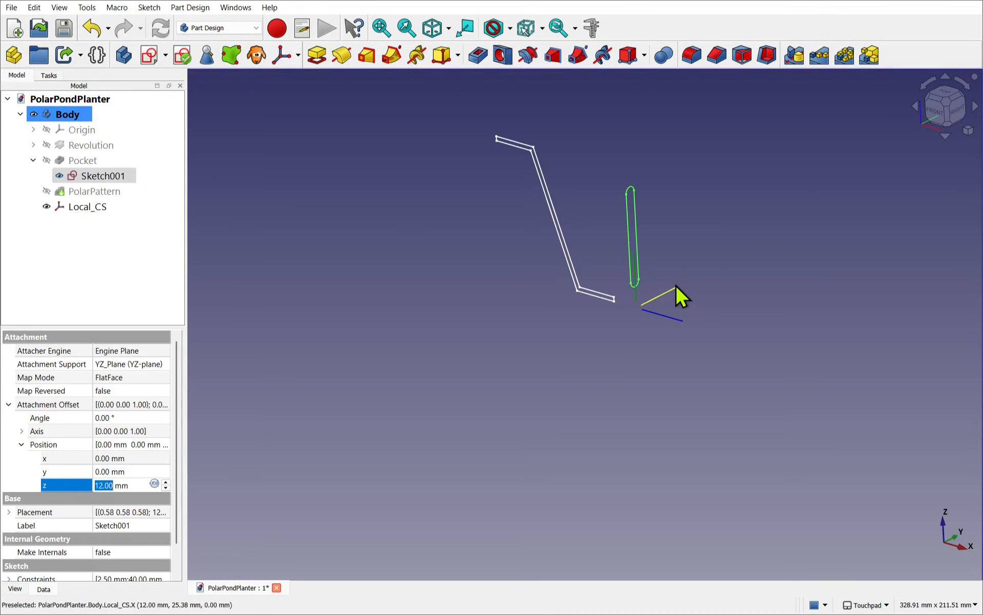
mouse_move(636, 281)
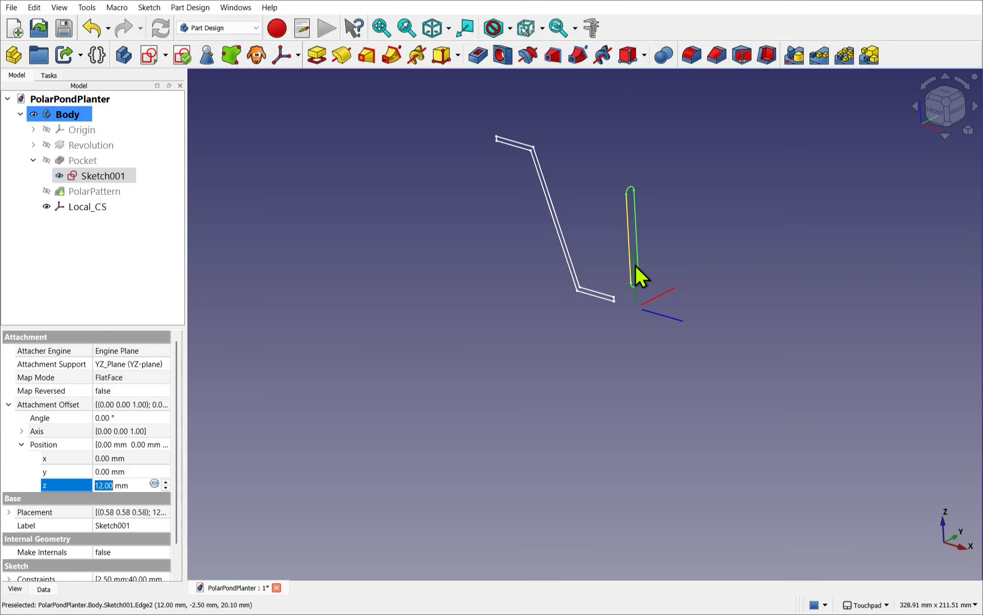
mouse_move(666, 333)
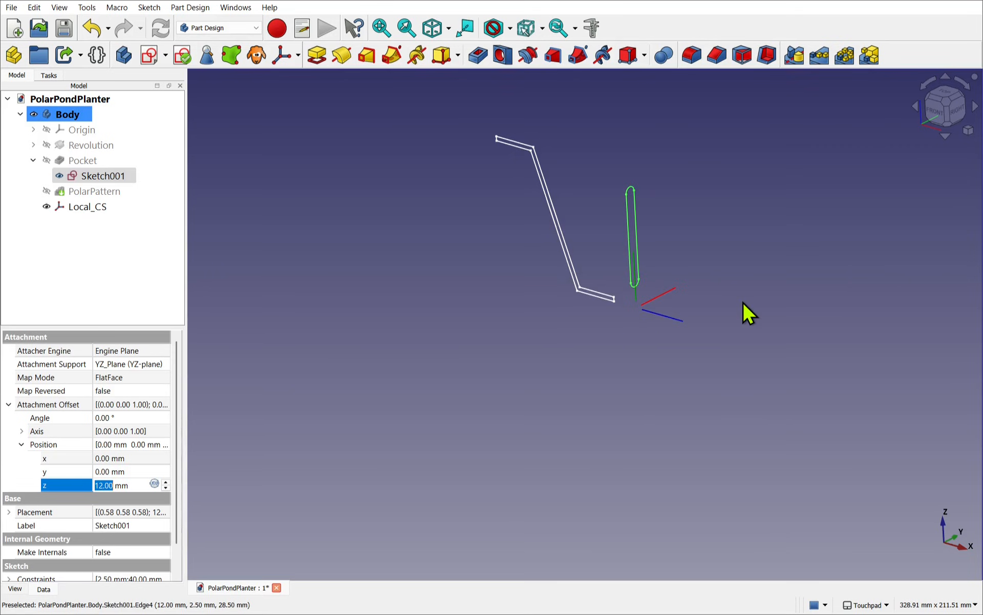
mouse_move(654, 341)
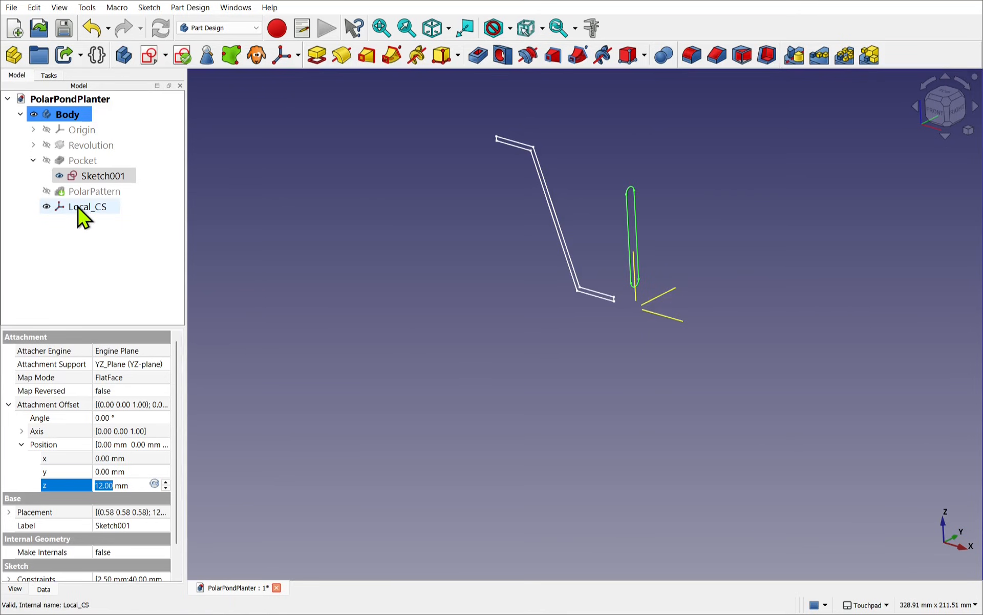
Toggle Local_CS visibility off and back on to check its axes at the slot
click(87, 207)
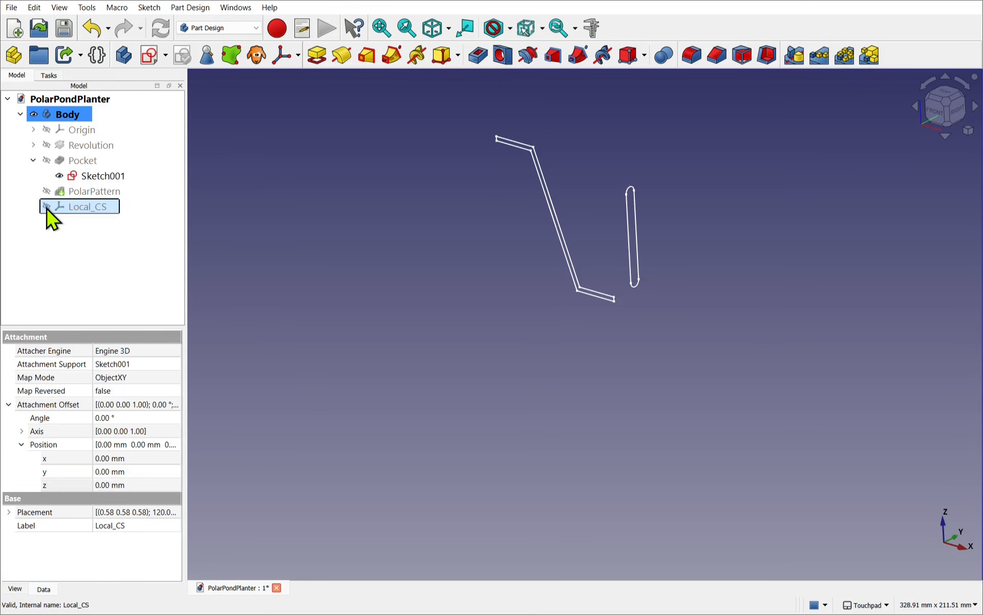
click(46, 206)
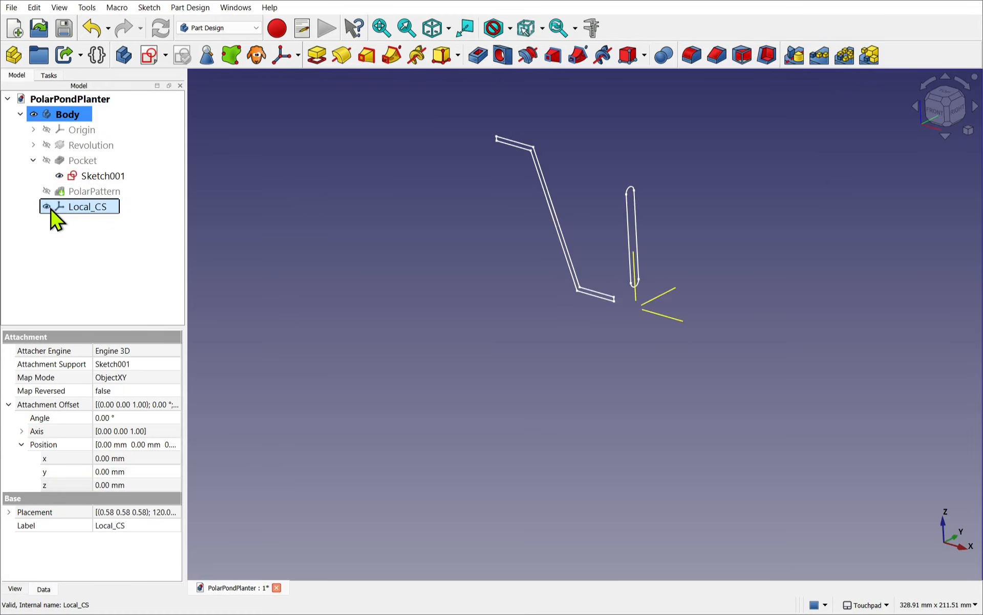
mouse_move(97, 253)
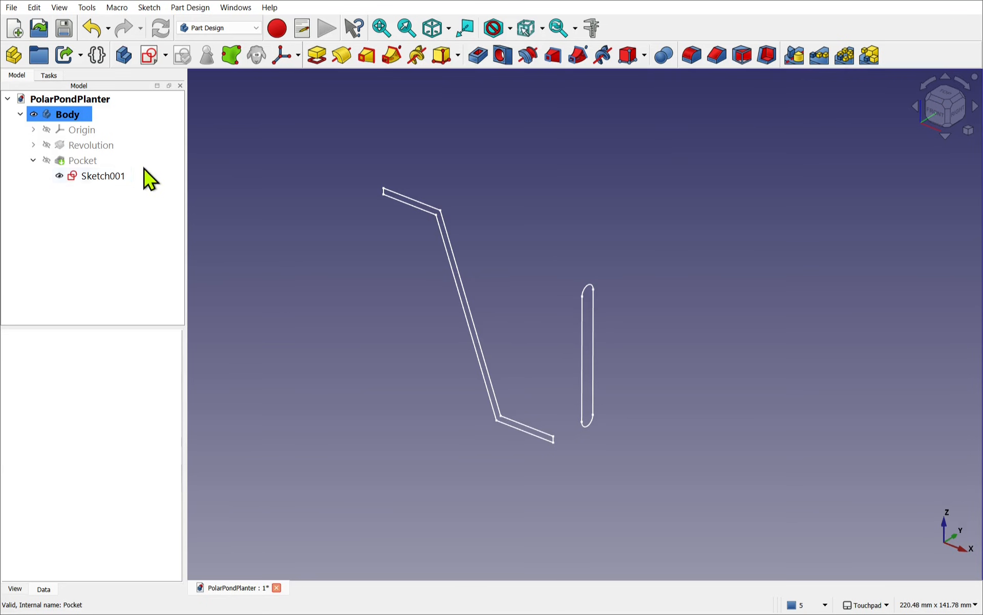
Create a new Local_CS on Sketch001 in Object's XYZ mode, then reselect Sketch001
click(103, 176)
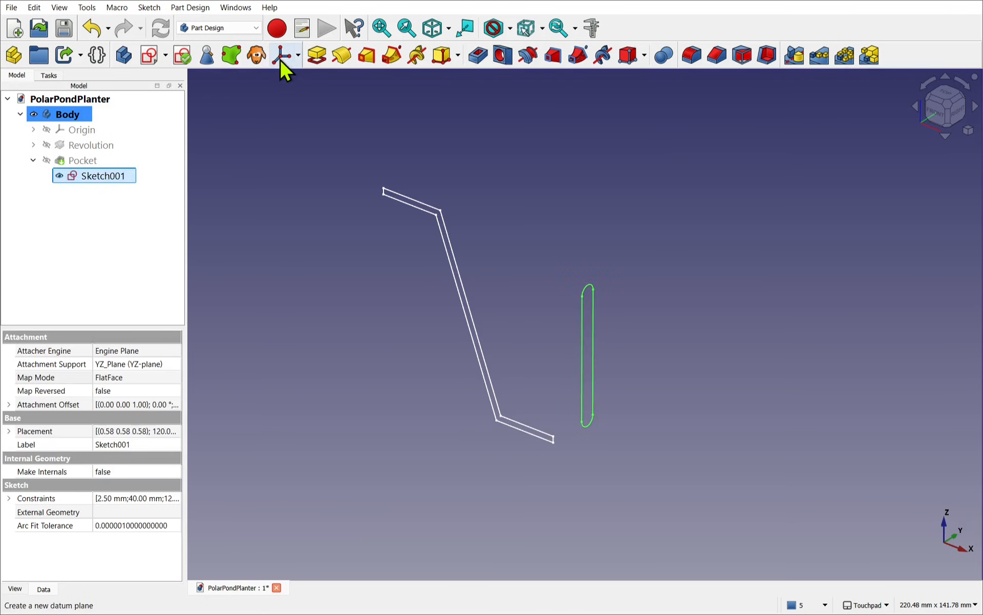
click(274, 56)
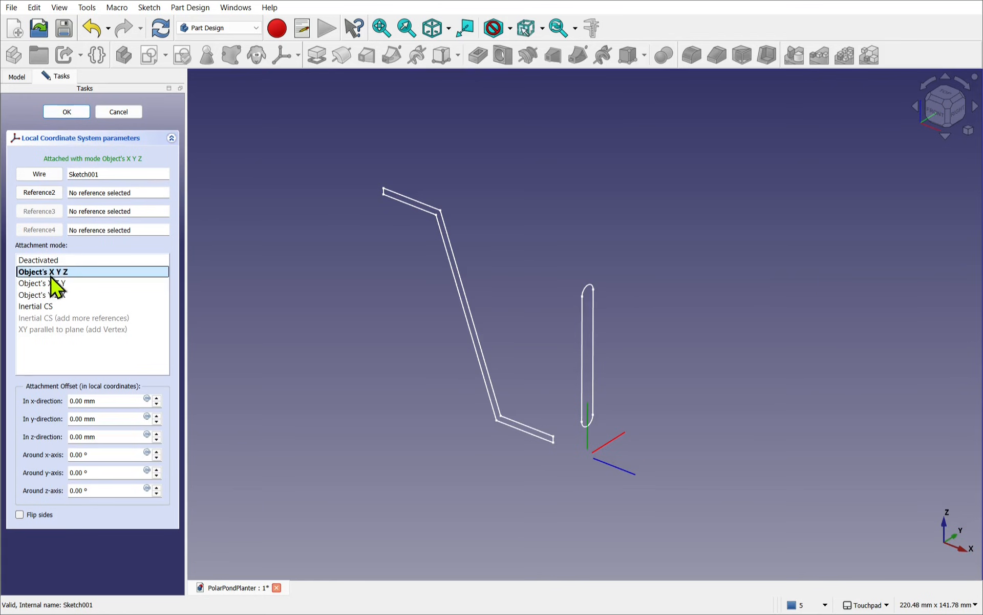
click(66, 111)
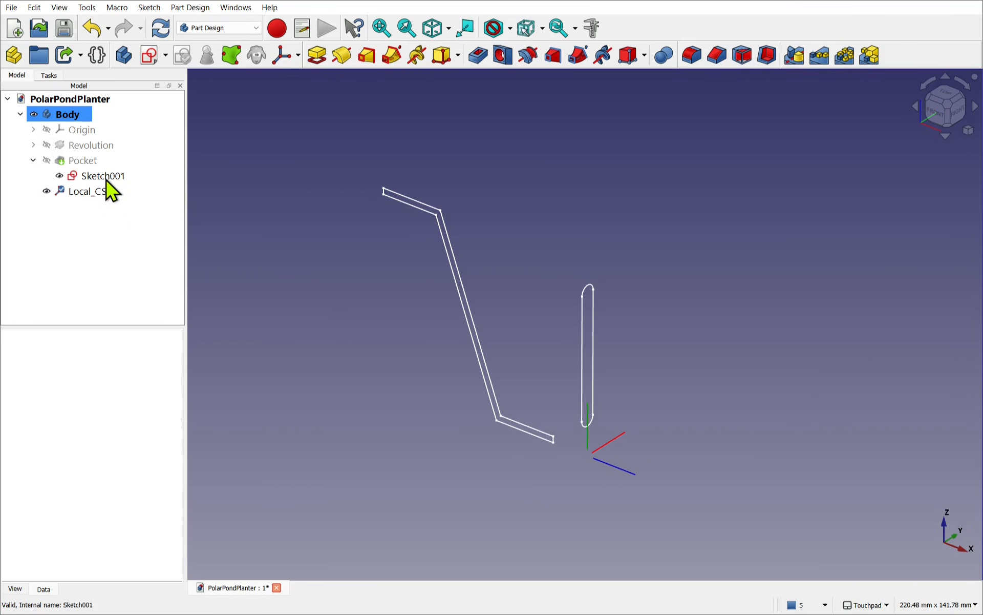
click(102, 176)
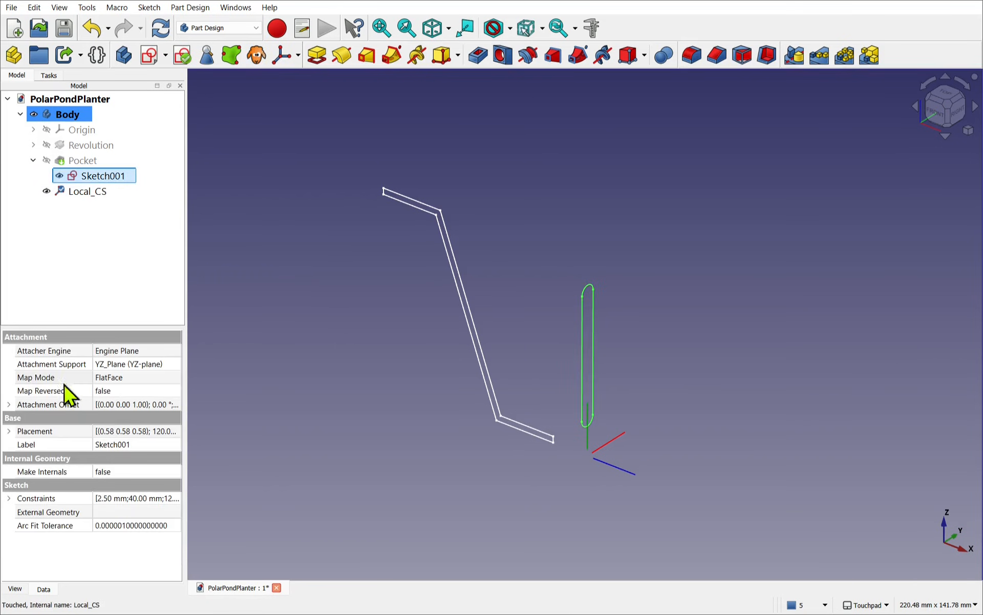
Open Sketch001's Map Mode attachment editor and begin reselecting its first plane reference
click(52, 377)
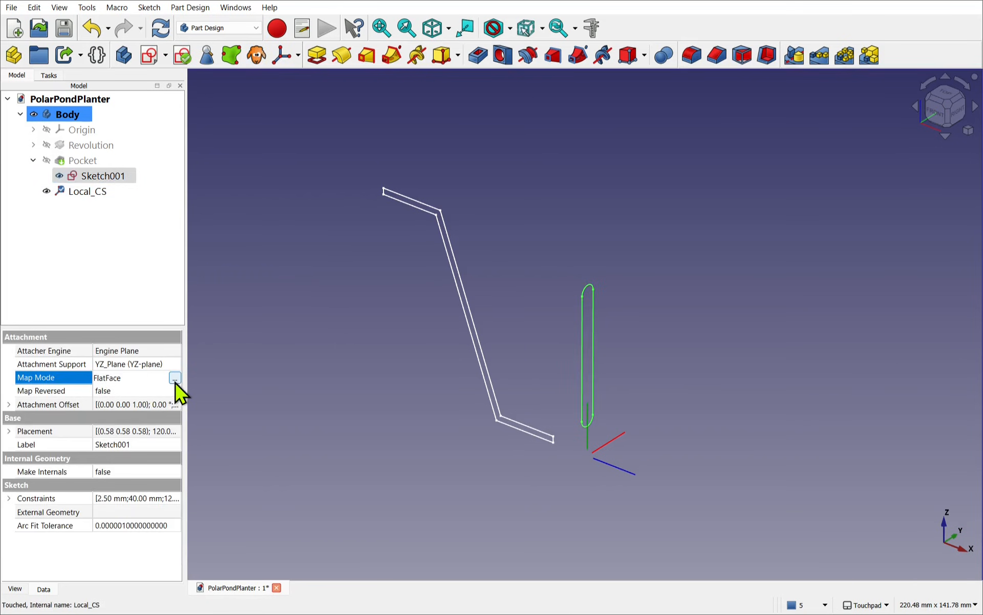
click(174, 377)
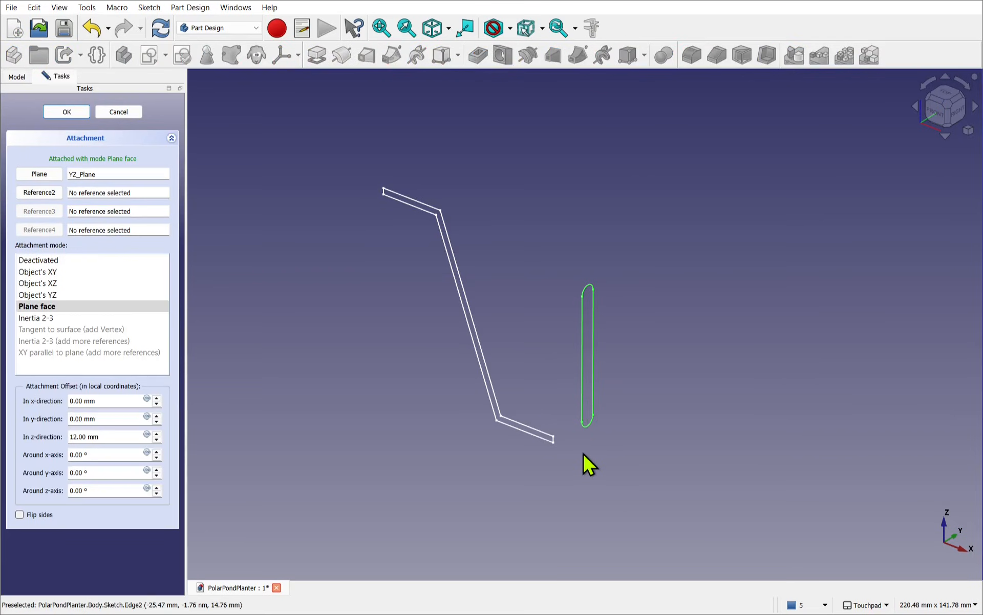
mouse_move(40, 93)
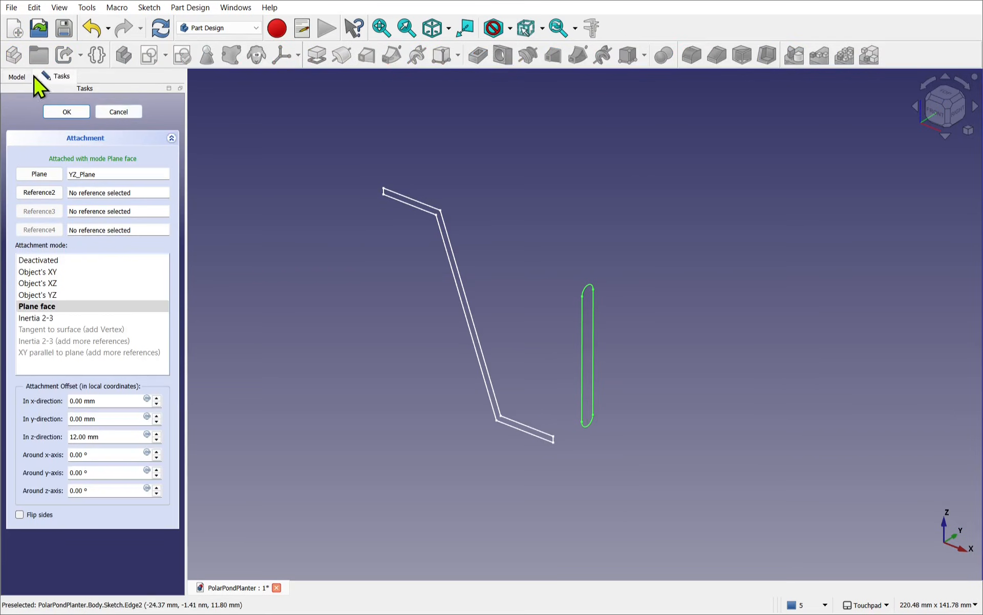
click(66, 111)
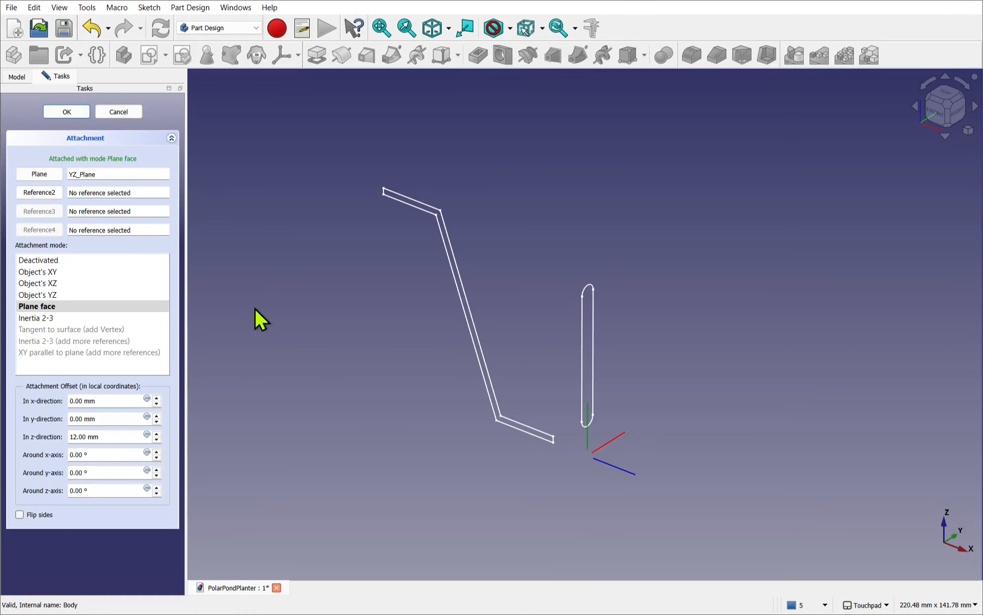
click(40, 174)
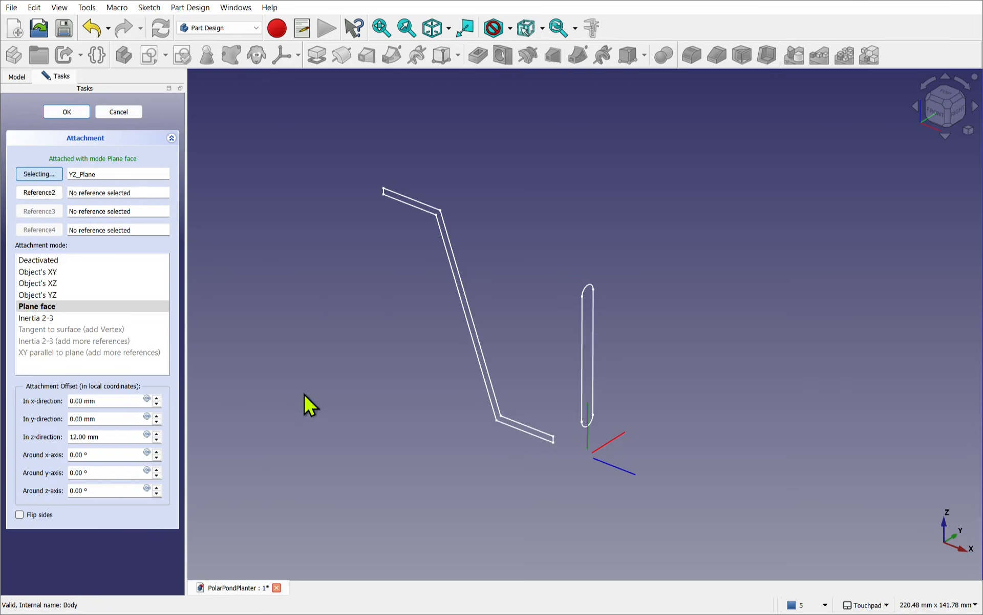
mouse_move(500, 428)
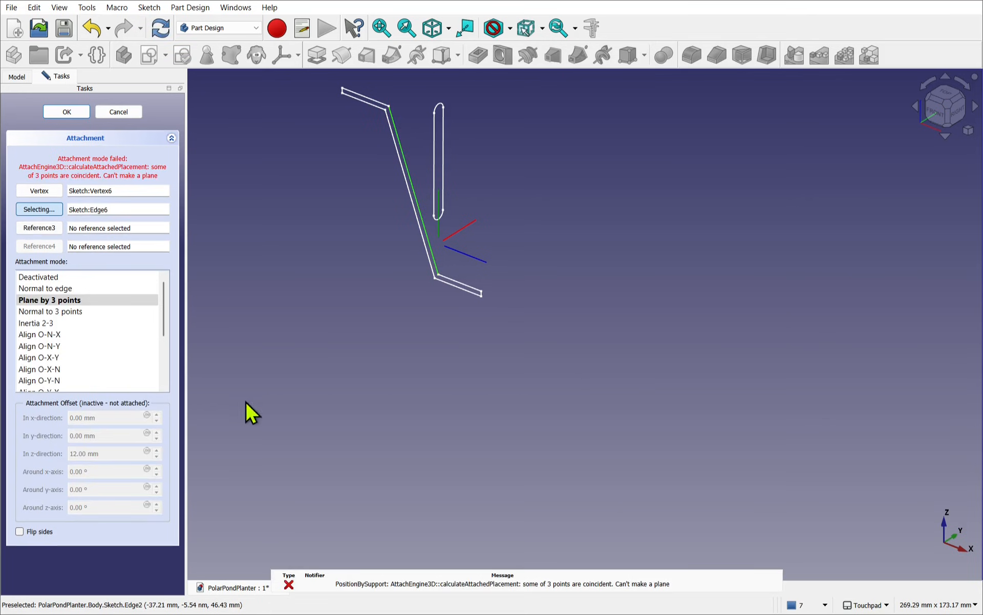
mouse_move(38, 339)
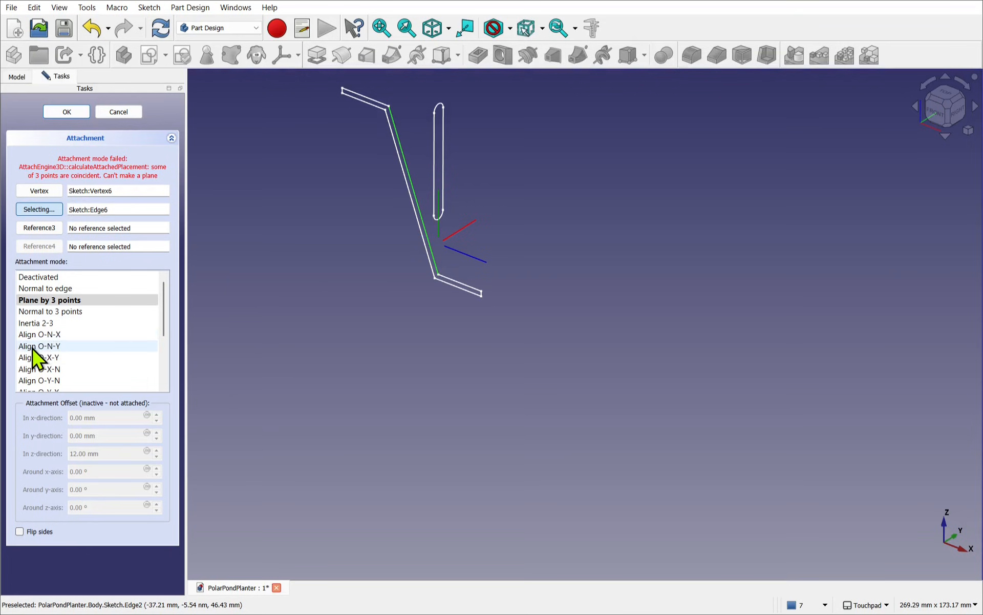
mouse_move(49, 375)
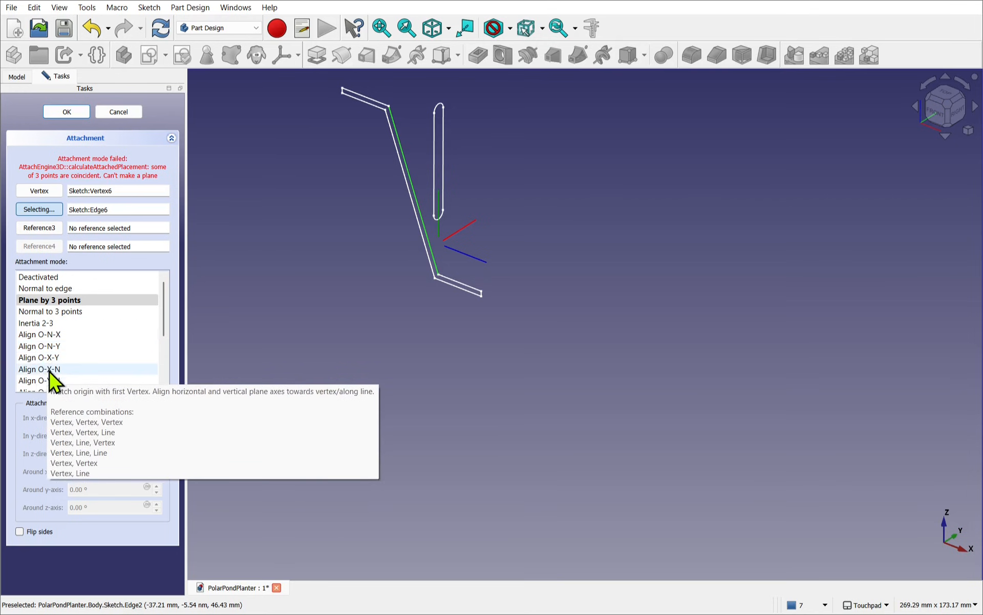
mouse_move(52, 381)
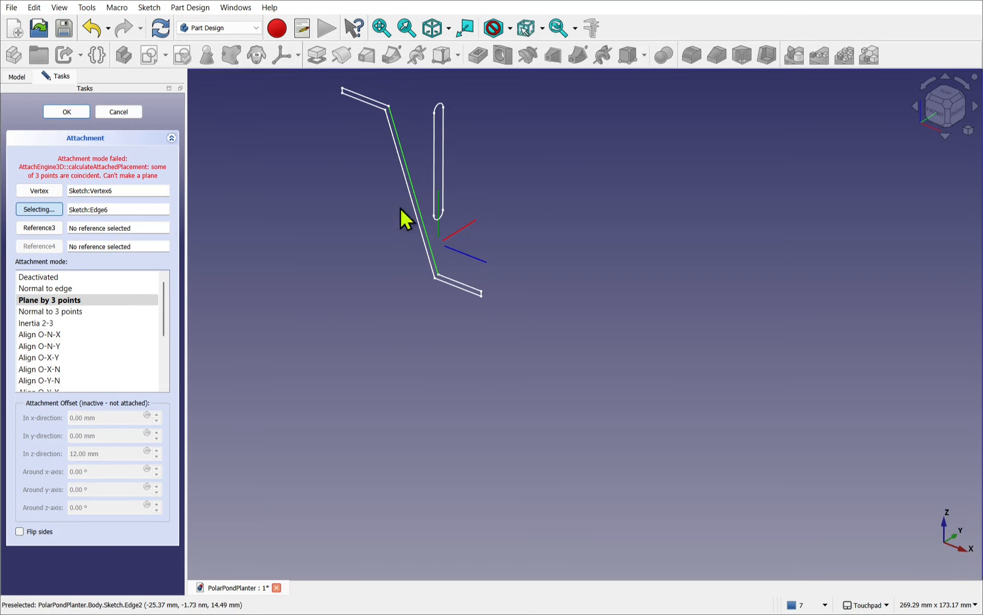
mouse_move(495, 244)
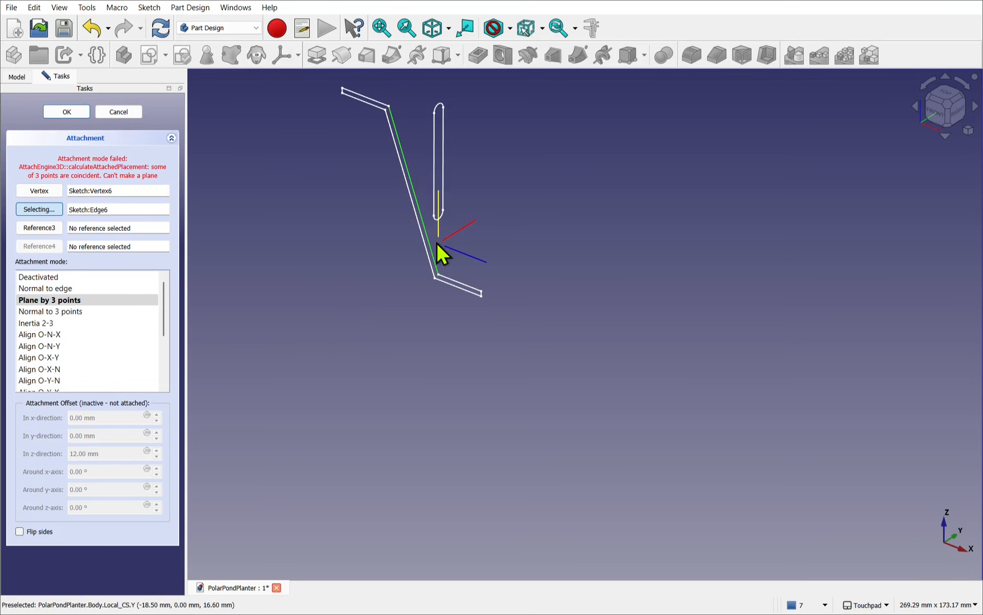
mouse_move(473, 270)
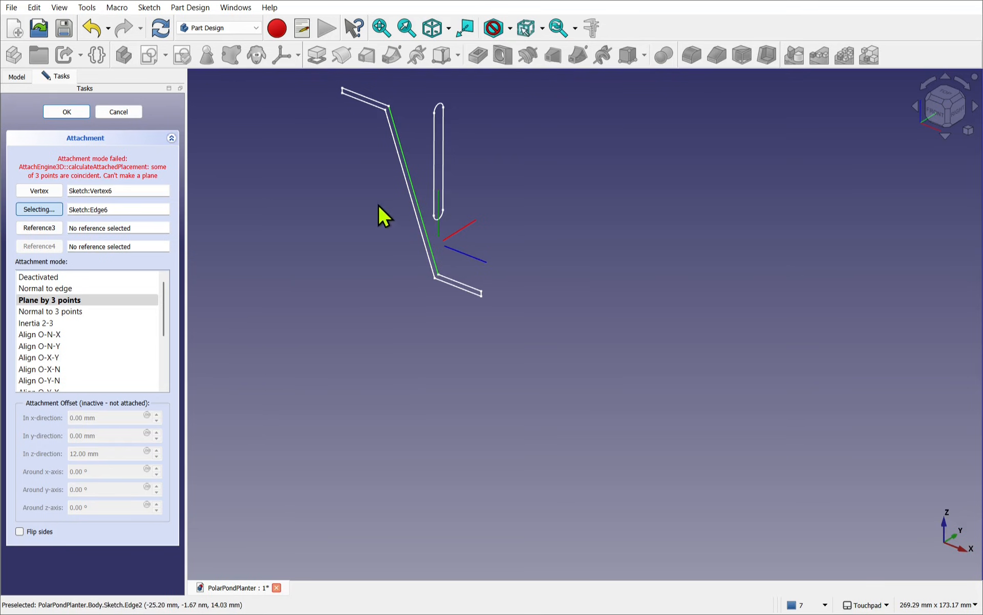
mouse_move(416, 154)
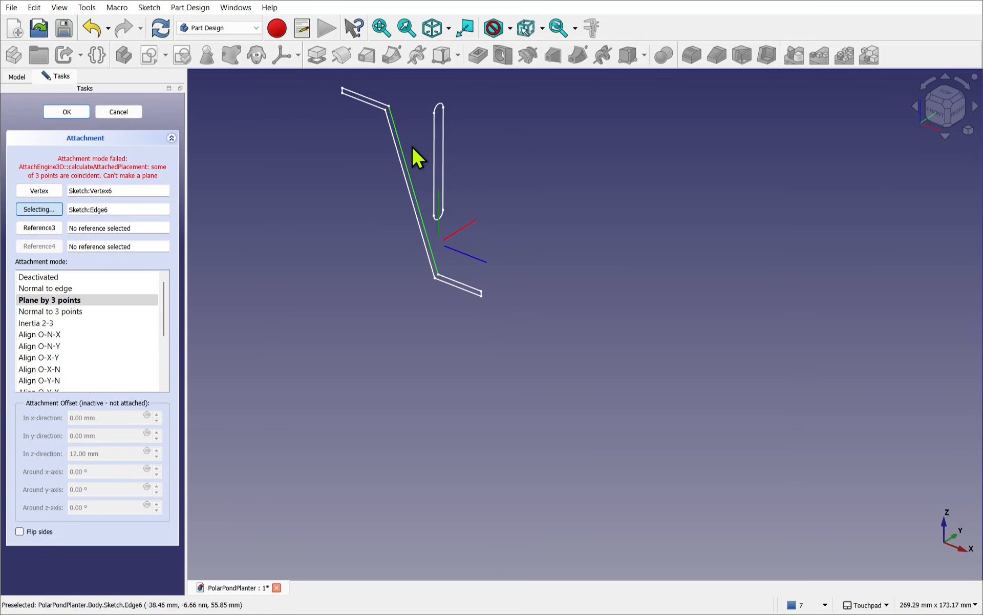
mouse_move(49, 387)
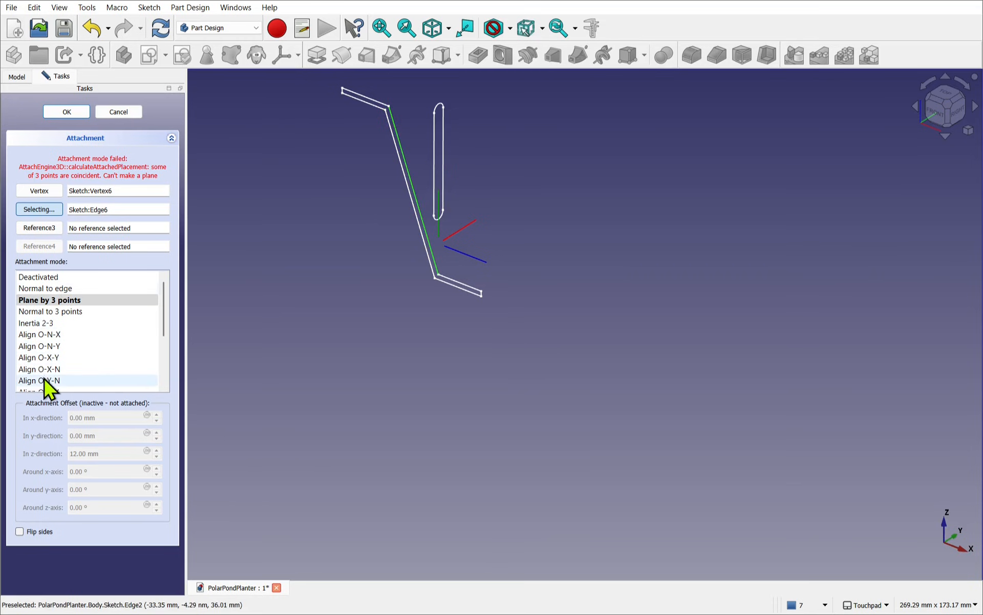
mouse_move(51, 380)
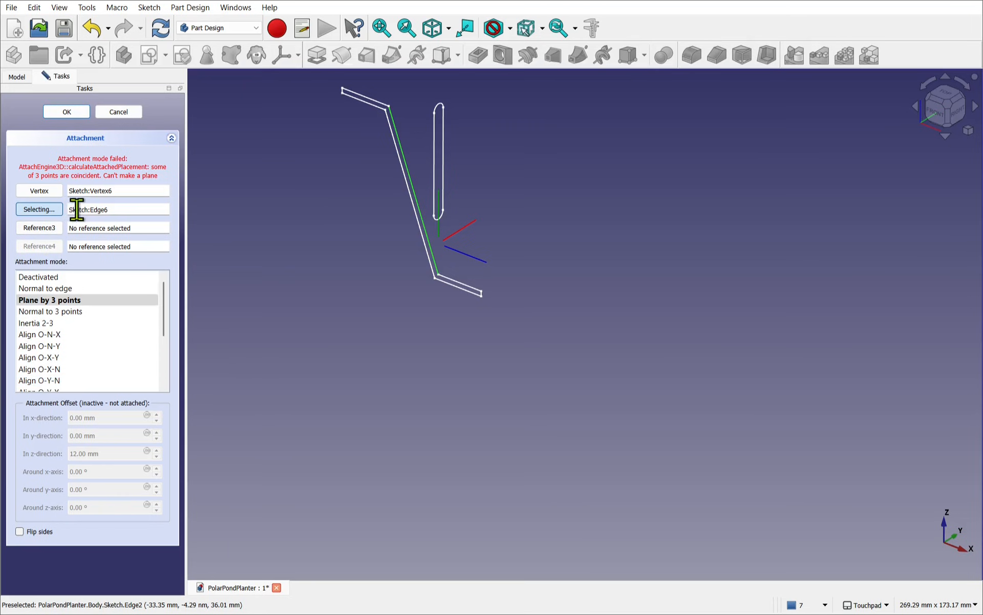
Attach Sketch001 with Align O-Y-N mode and 0 mm z-offset, then confirm
click(39, 363)
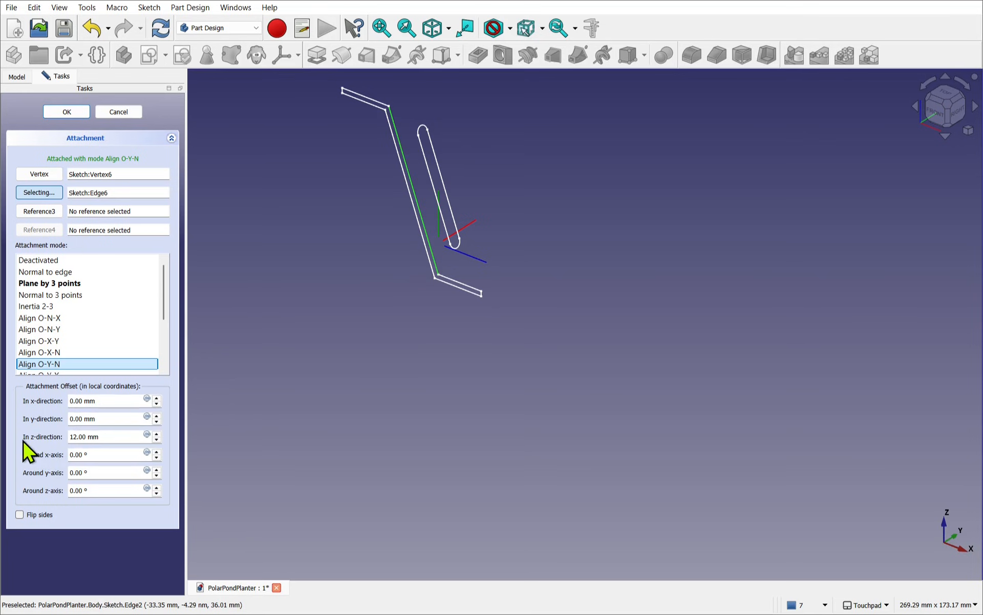
click(82, 436)
text(0)
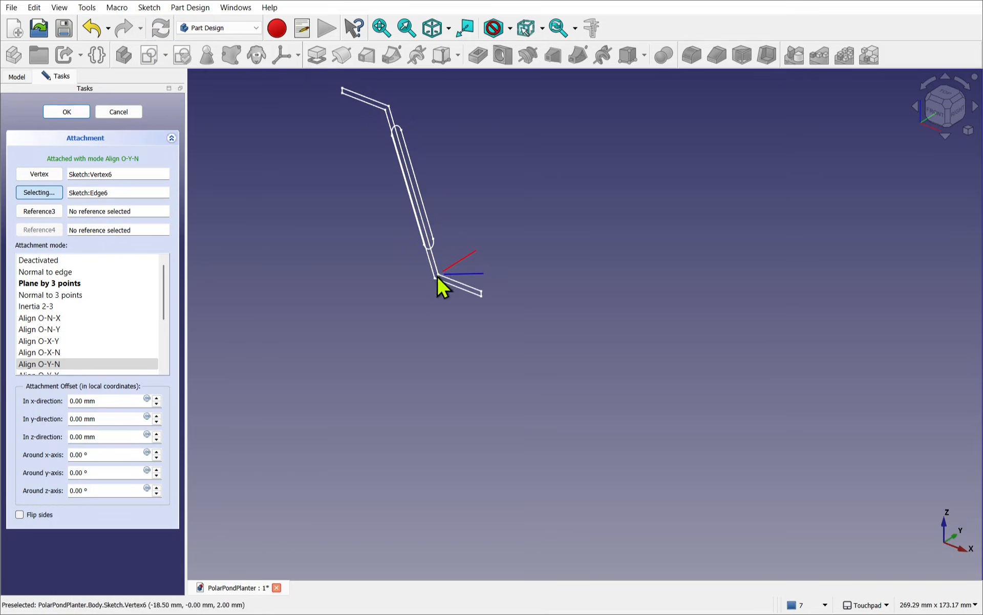
mouse_move(456, 266)
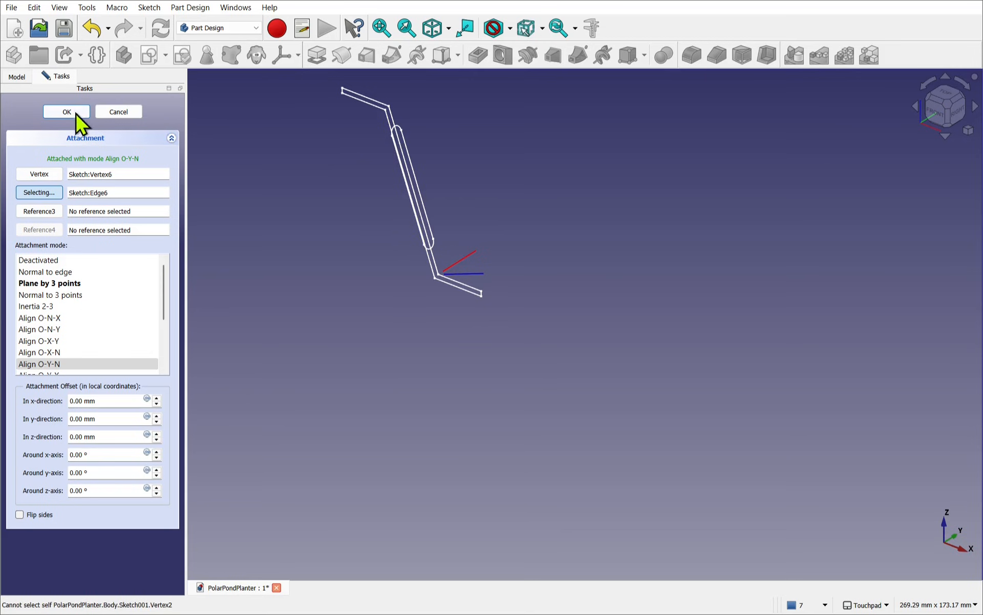
click(65, 112)
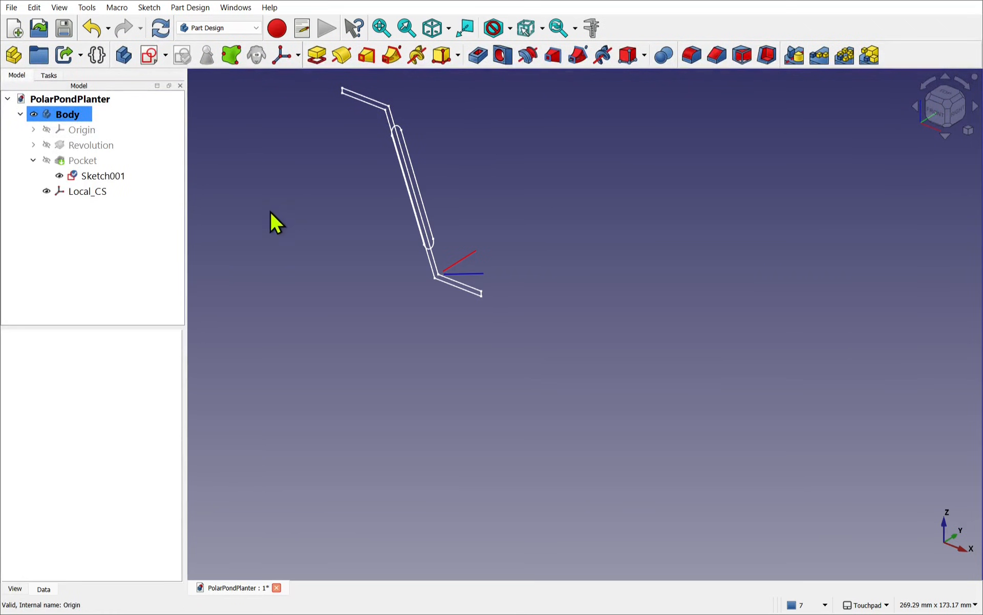
Select the Pocket feature and toggle its visibility to show the slot cut
click(82, 161)
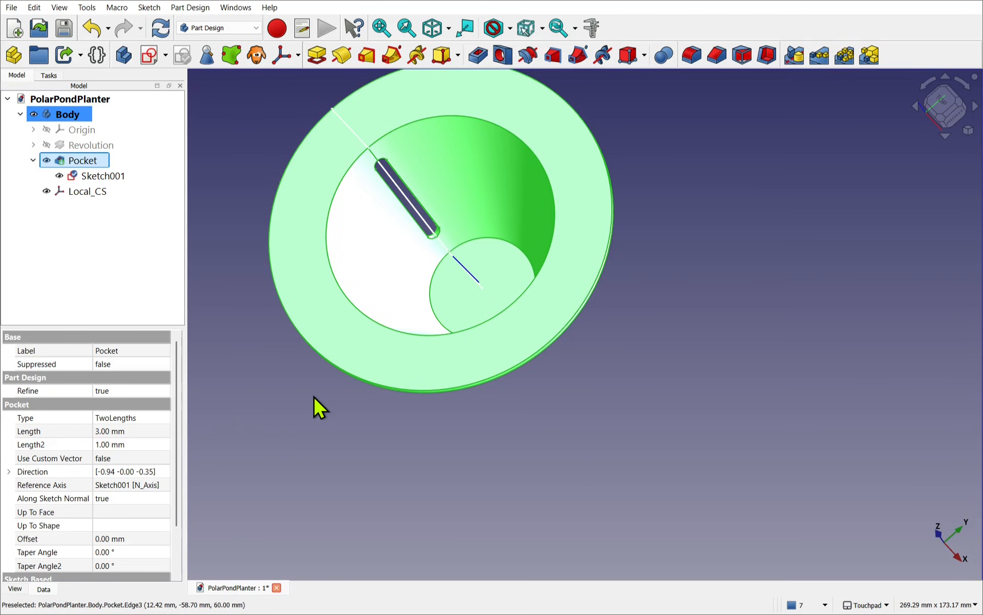
mouse_move(330, 413)
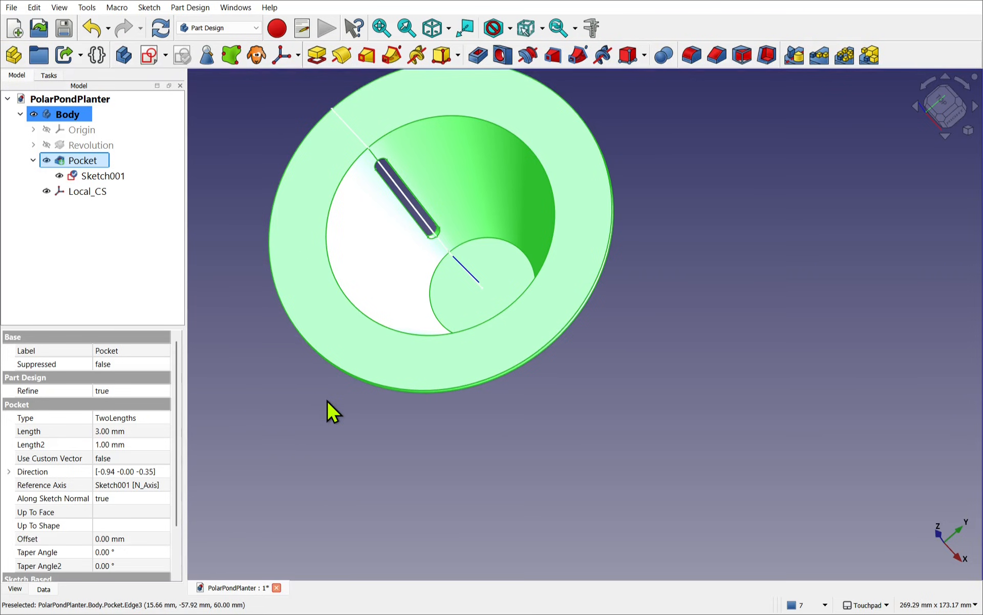
click(80, 191)
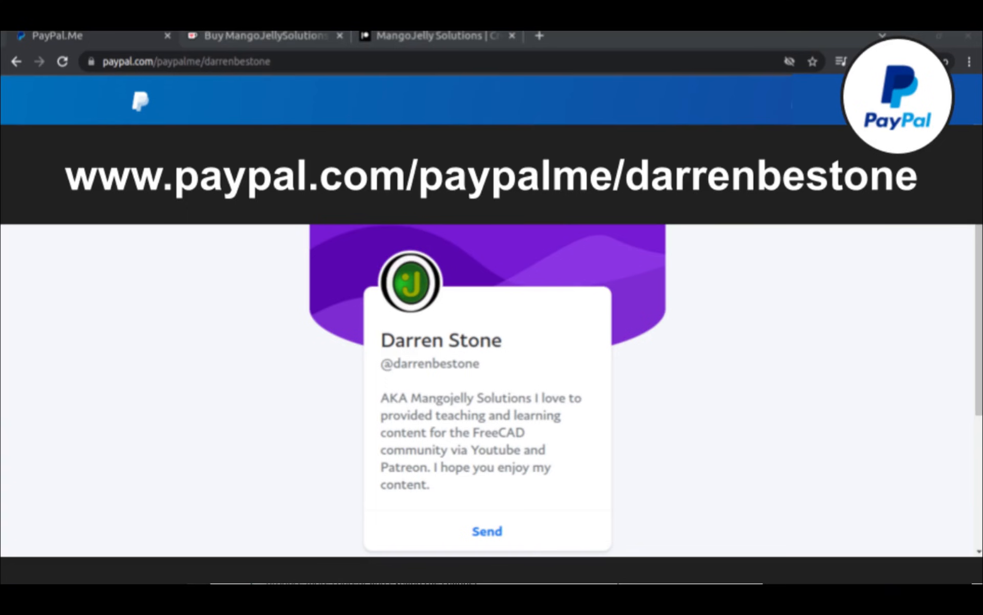
Switch to the browser's PayPal.Me donation page for the tutorial author
click(432, 45)
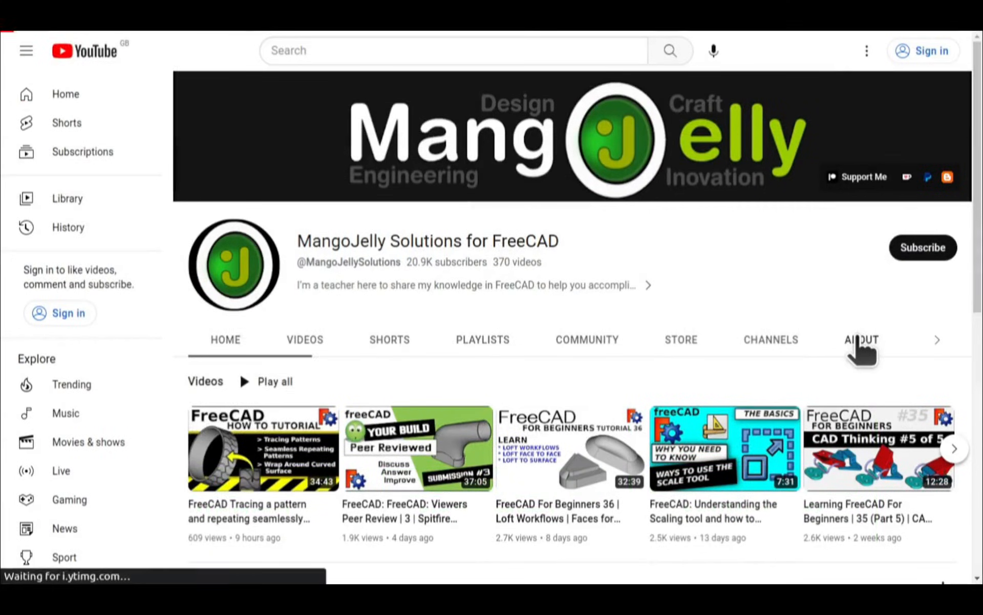
Show the MangoJelly Solutions channel's About tab with its donation links
click(862, 339)
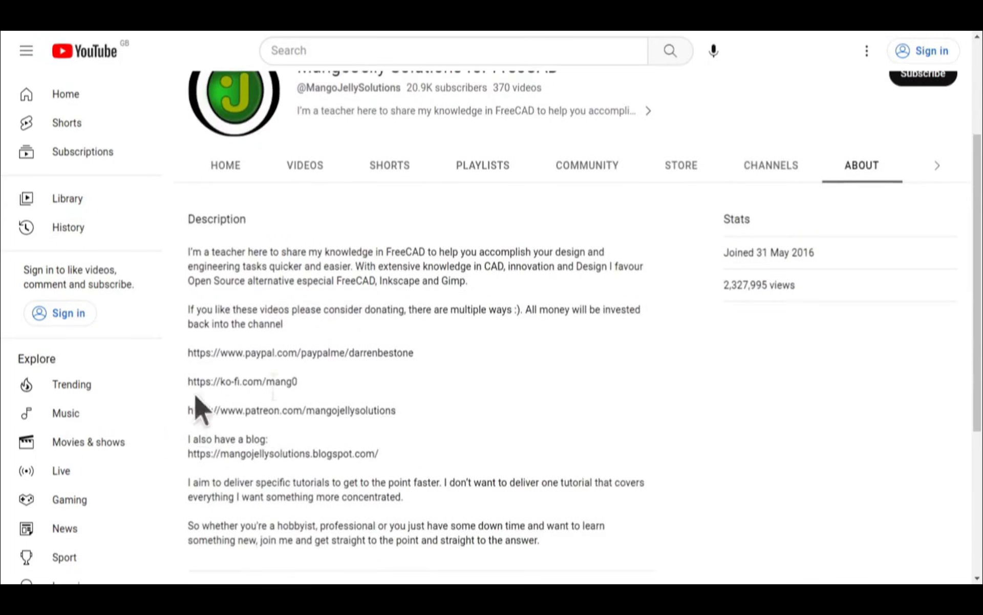